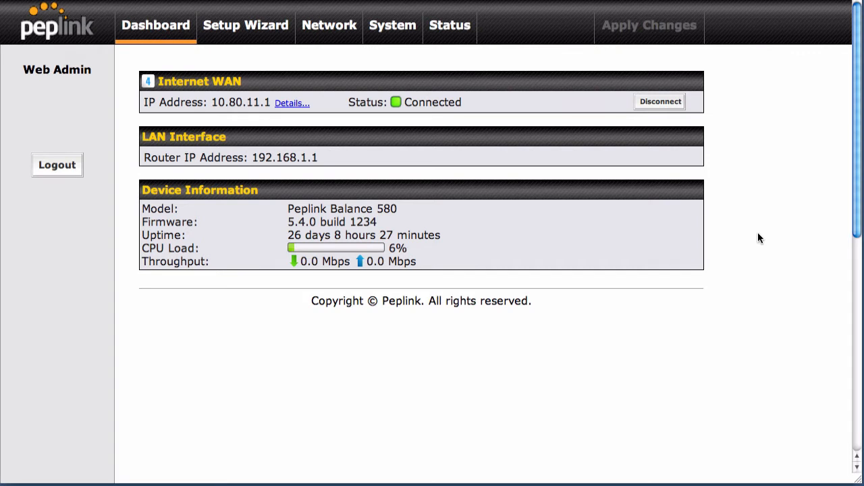
{"action": "mouse_move", "coordinate": [762, 245]}
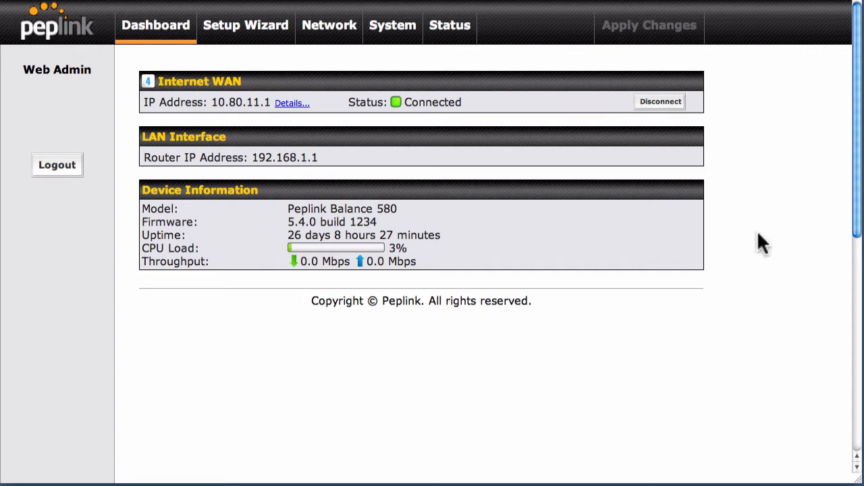
Go to the Network section listing the WAN connections.
{"action": "left_click", "coordinate": [327, 25]}
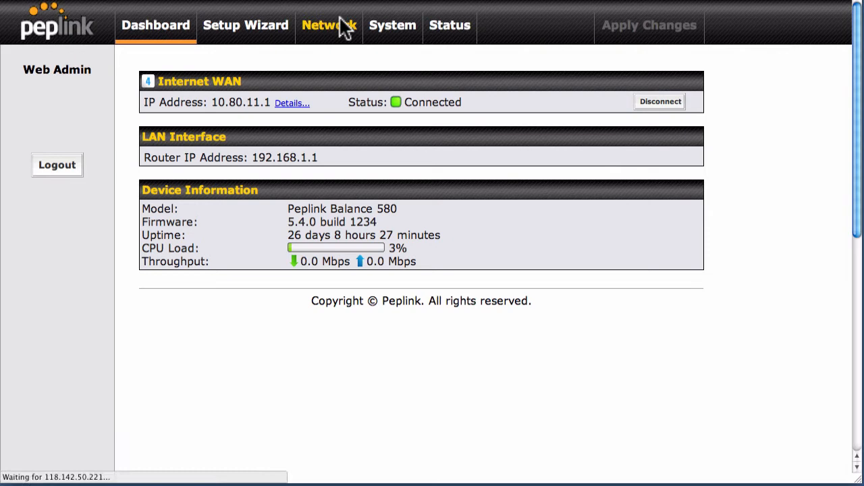
{"action": "left_click", "coordinate": [328, 26]}
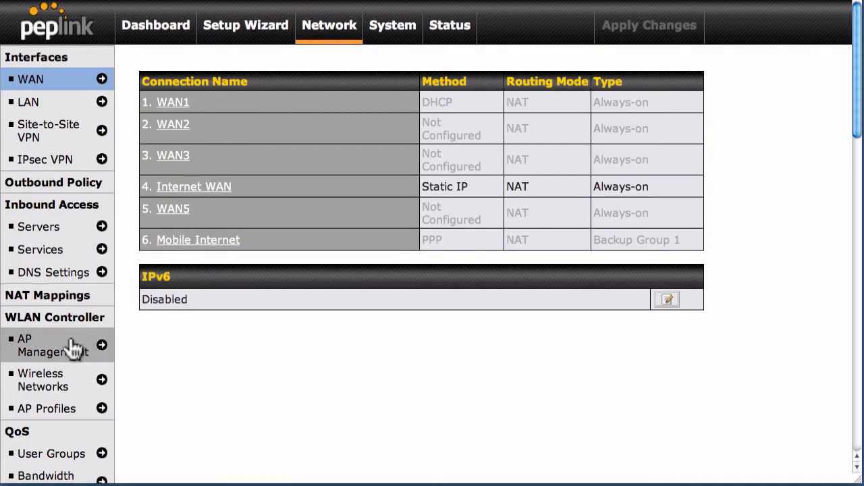
{"action": "mouse_move", "coordinate": [61, 356]}
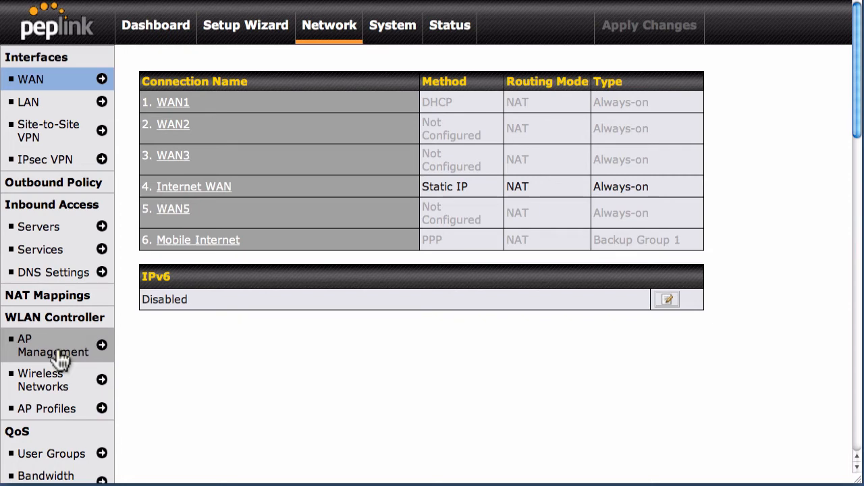
Save AP Management with Enable and Manage Remote AP on, managing Any access point.
{"action": "left_click", "coordinate": [43, 346]}
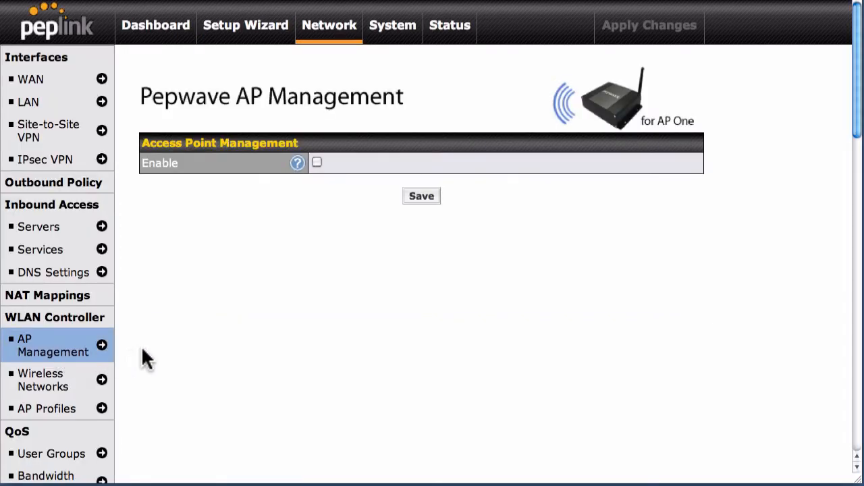
{"action": "mouse_move", "coordinate": [236, 263]}
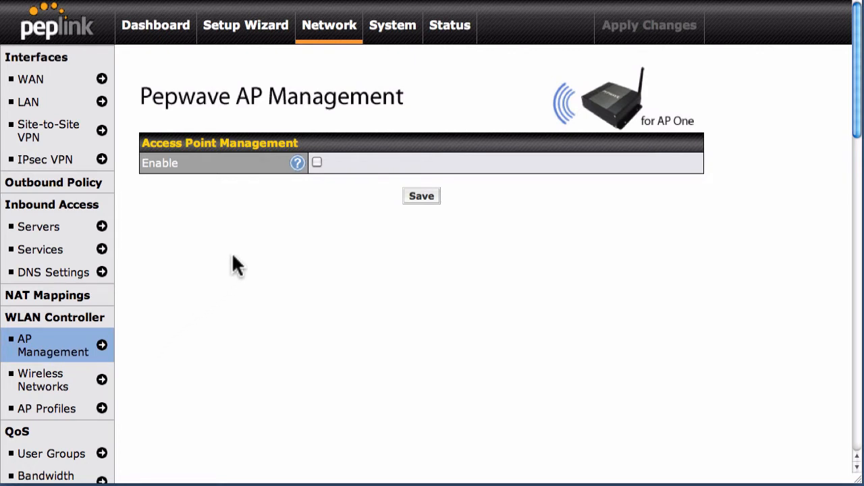
{"action": "left_click", "coordinate": [316, 162]}
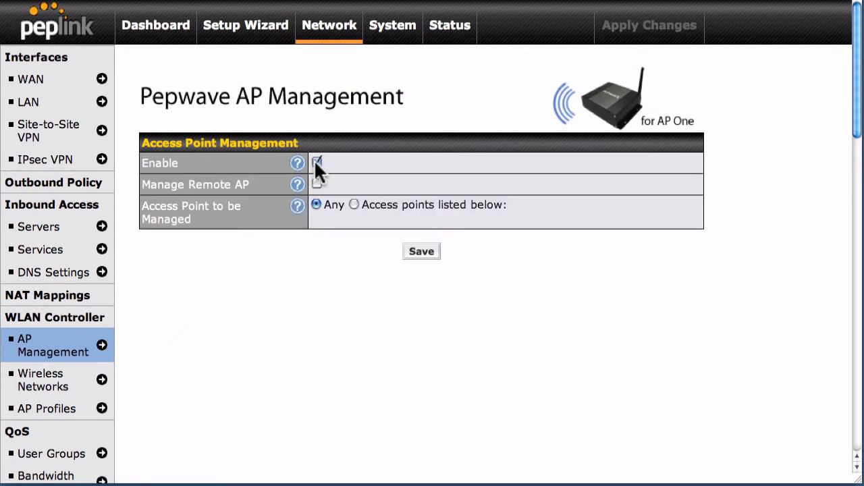
{"action": "left_click", "coordinate": [316, 162]}
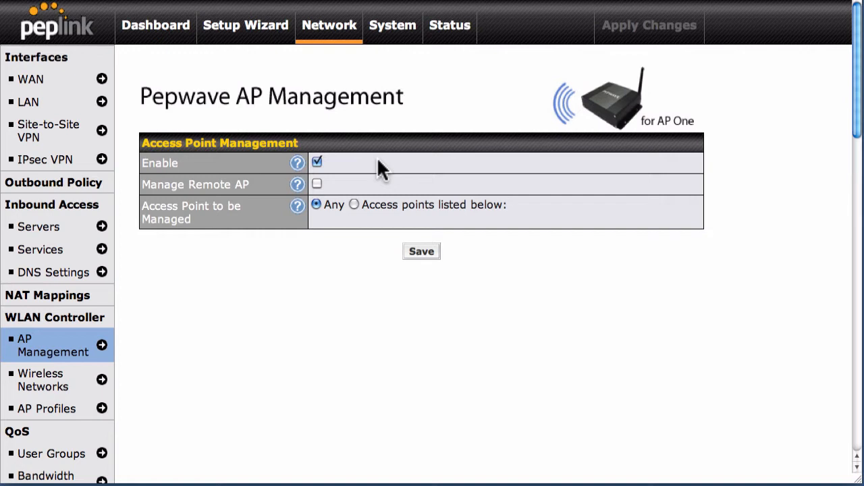
{"action": "left_click", "coordinate": [316, 183]}
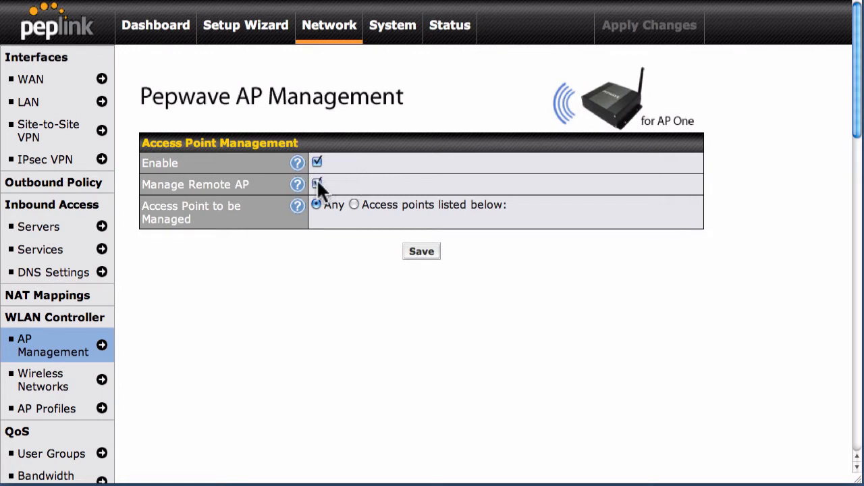
{"action": "left_click", "coordinate": [316, 184]}
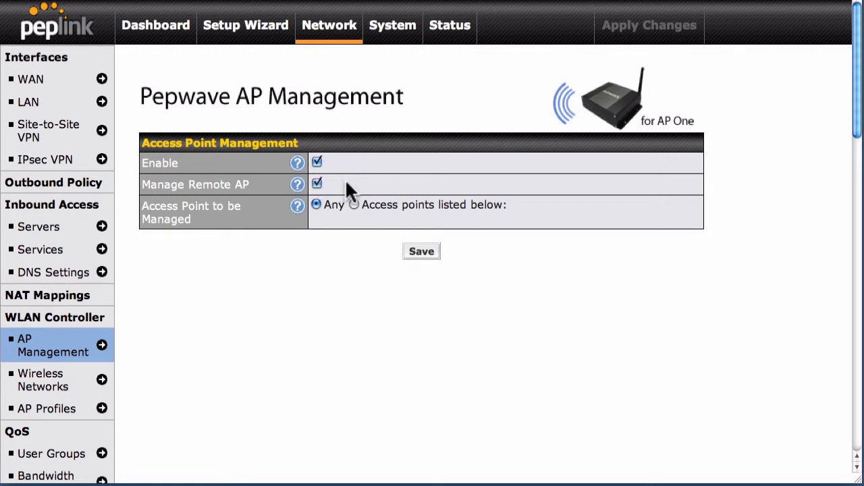
{"action": "mouse_move", "coordinate": [357, 205]}
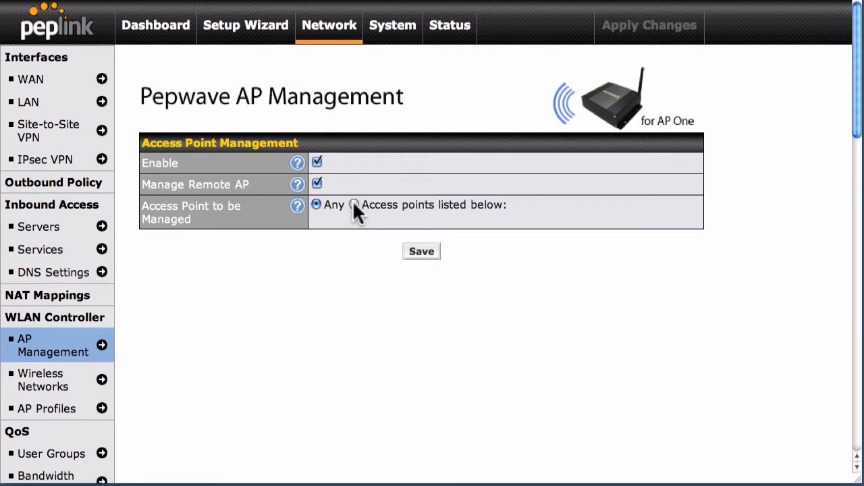
{"action": "left_click", "coordinate": [357, 205]}
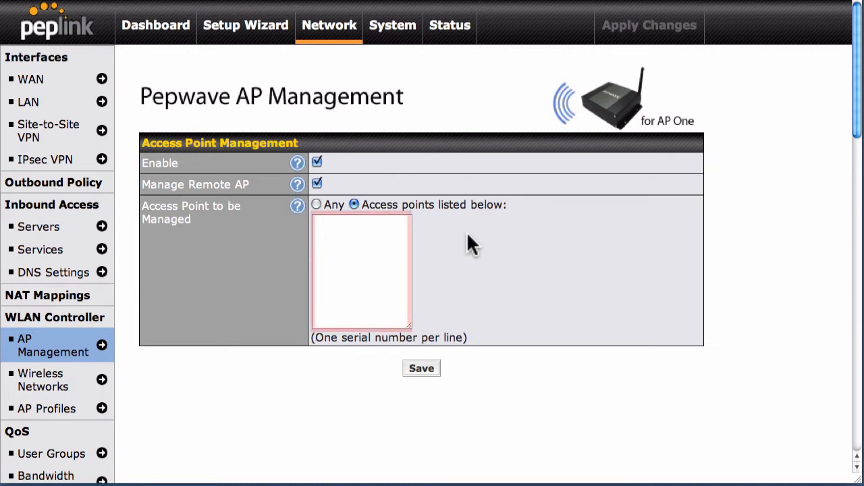
{"action": "mouse_move", "coordinate": [433, 256]}
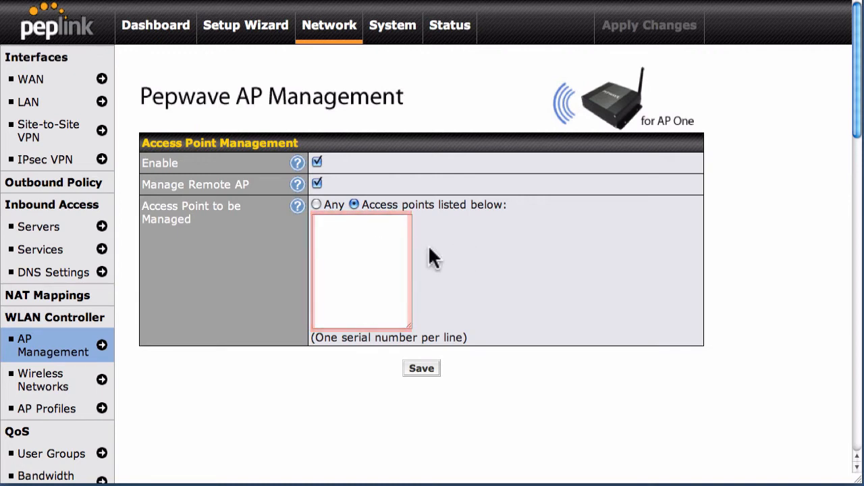
{"action": "left_click", "coordinate": [316, 204]}
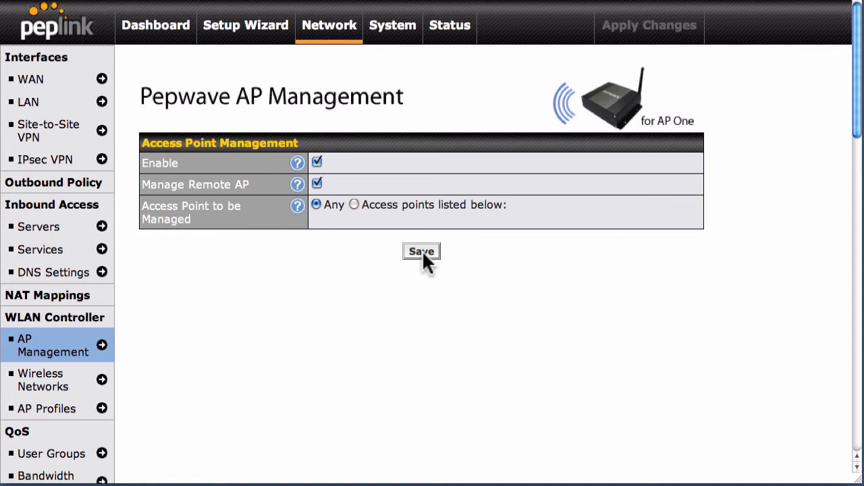
{"action": "left_click", "coordinate": [421, 251]}
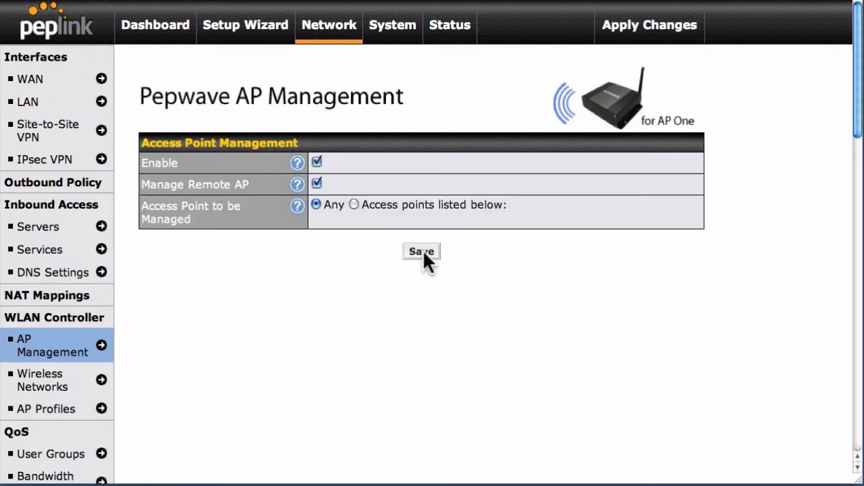
Apply and confirm the pending AP management changes.
{"action": "left_click", "coordinate": [421, 251]}
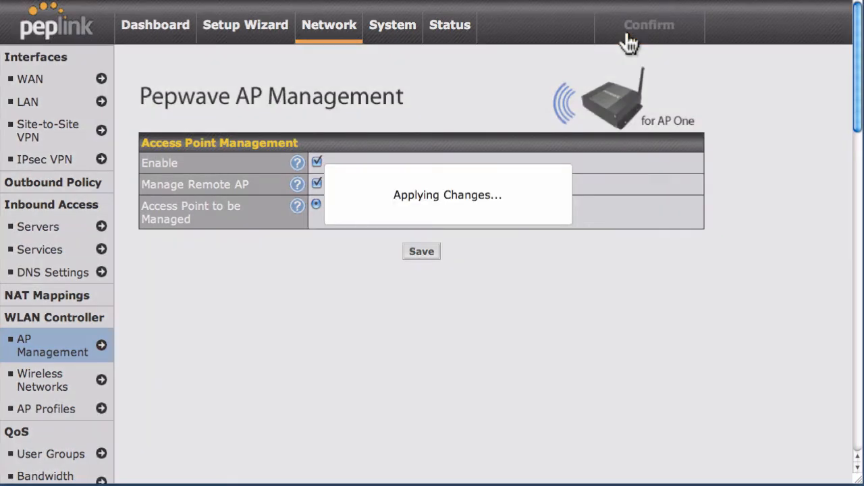
{"action": "left_click", "coordinate": [154, 24]}
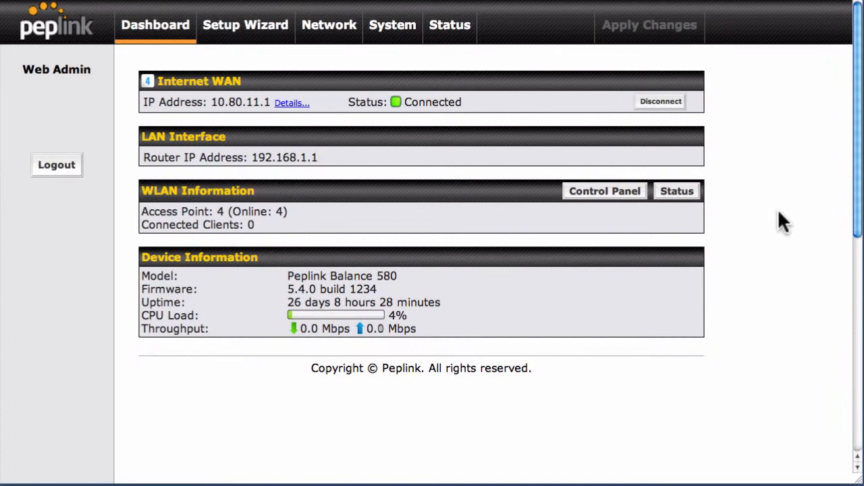
{"action": "mouse_move", "coordinate": [794, 223]}
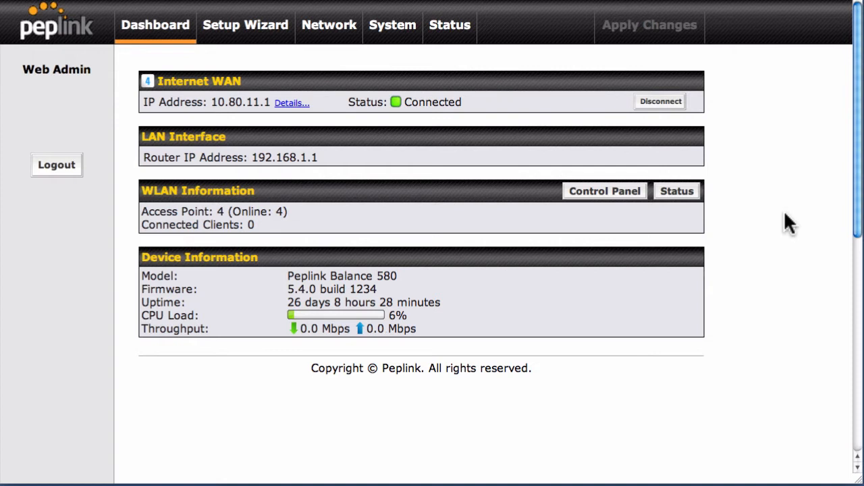
{"action": "mouse_move", "coordinate": [584, 147]}
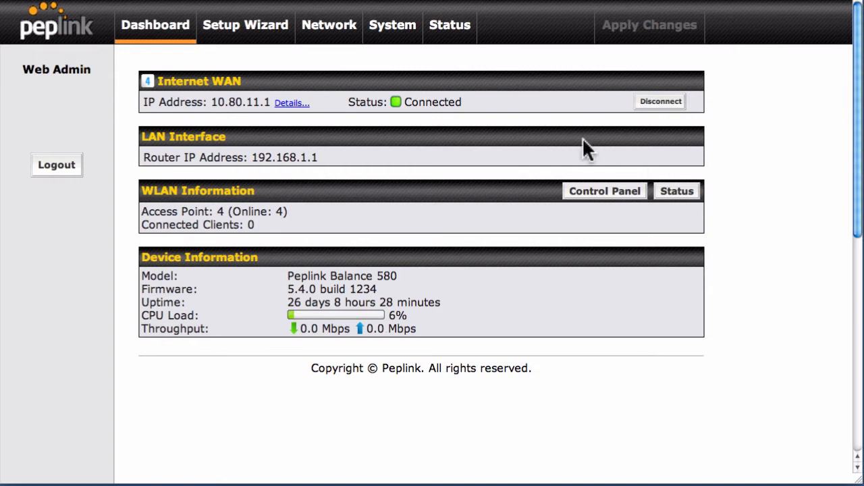
Start a new wireless network under Wireless Networks with SSID 'Guests'.
{"action": "left_click", "coordinate": [328, 26]}
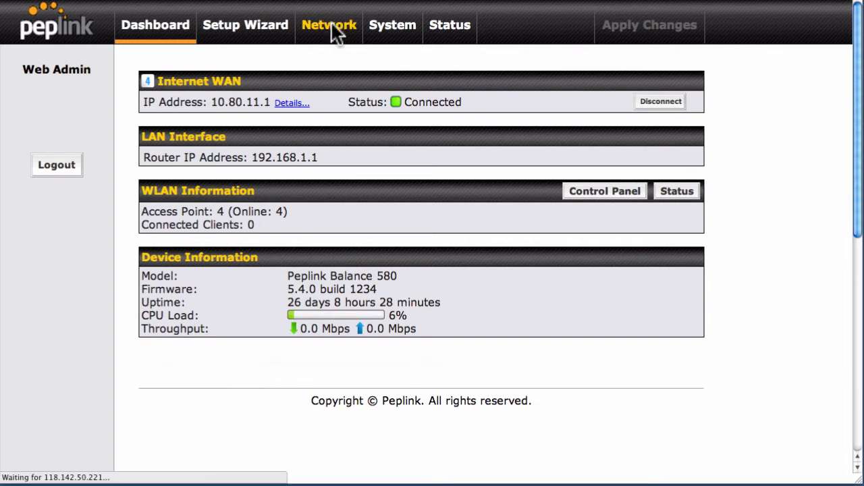
{"action": "left_click", "coordinate": [328, 26]}
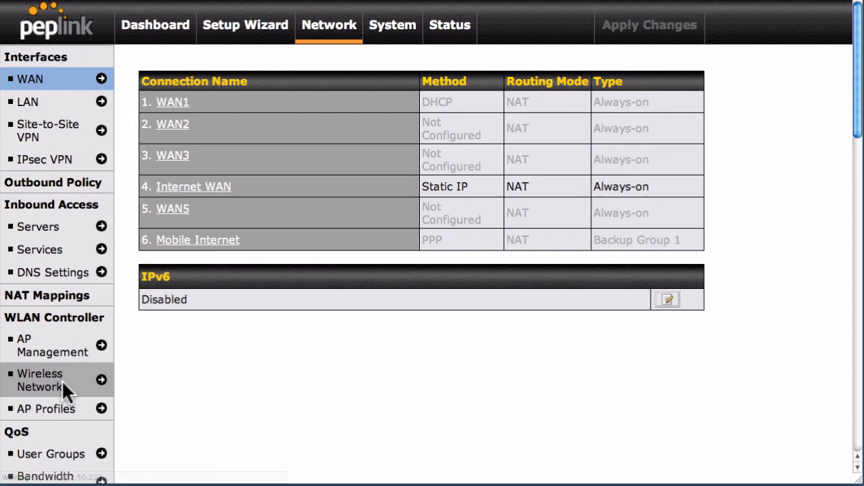
{"action": "left_click", "coordinate": [37, 379]}
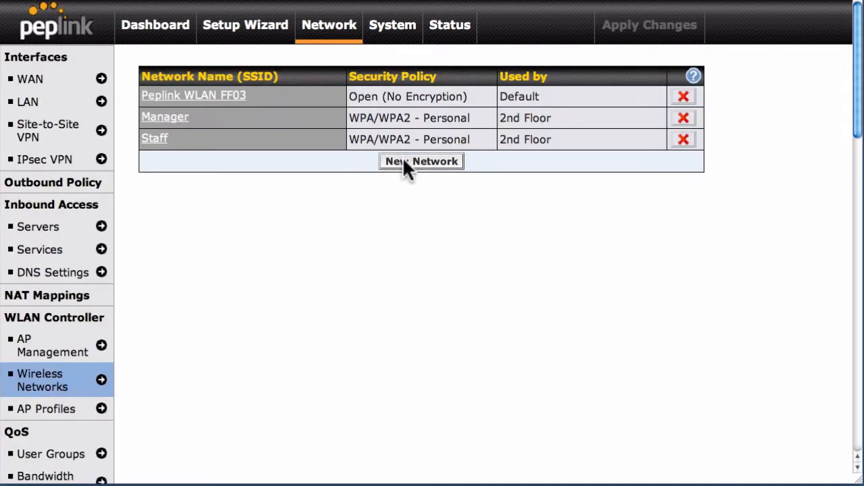
{"action": "left_click", "coordinate": [421, 160]}
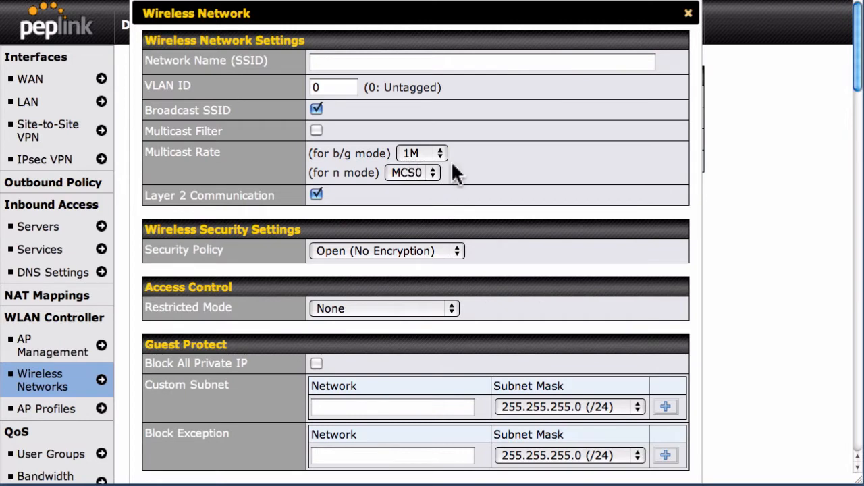
{"action": "mouse_move", "coordinate": [470, 177]}
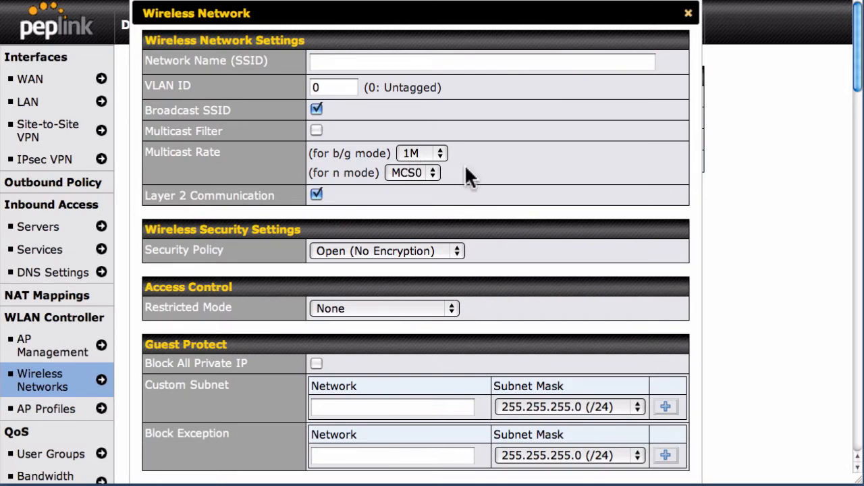
{"action": "mouse_move", "coordinate": [421, 107]}
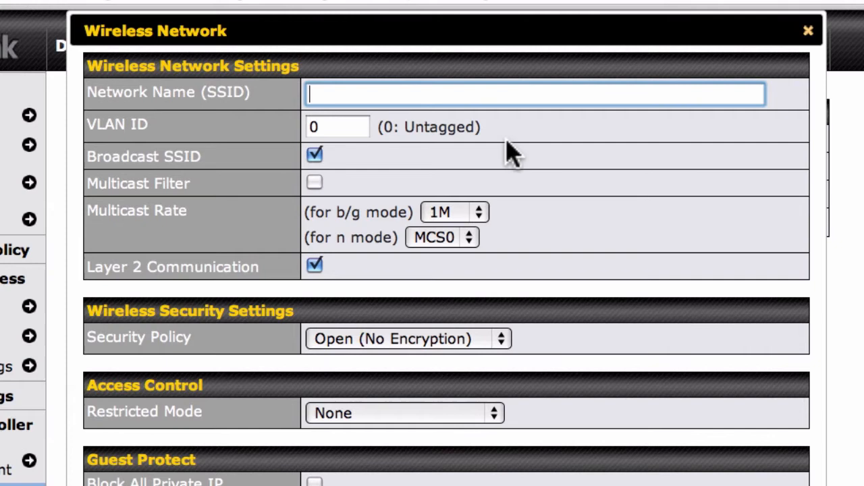
{"action": "type", "text": "Guests"}
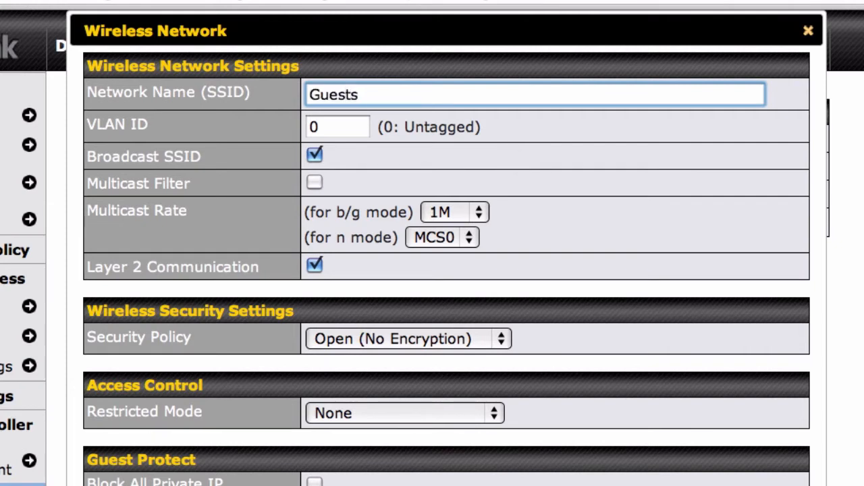
{"action": "mouse_move", "coordinate": [560, 156]}
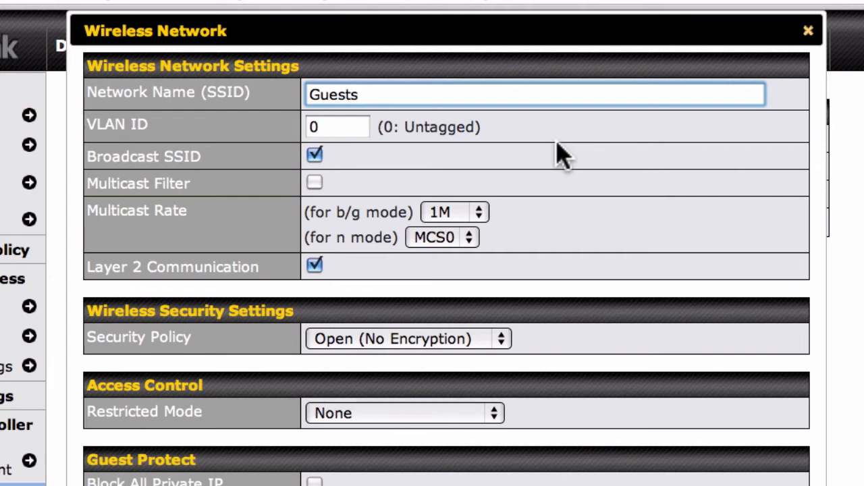
{"action": "mouse_move", "coordinate": [800, 182]}
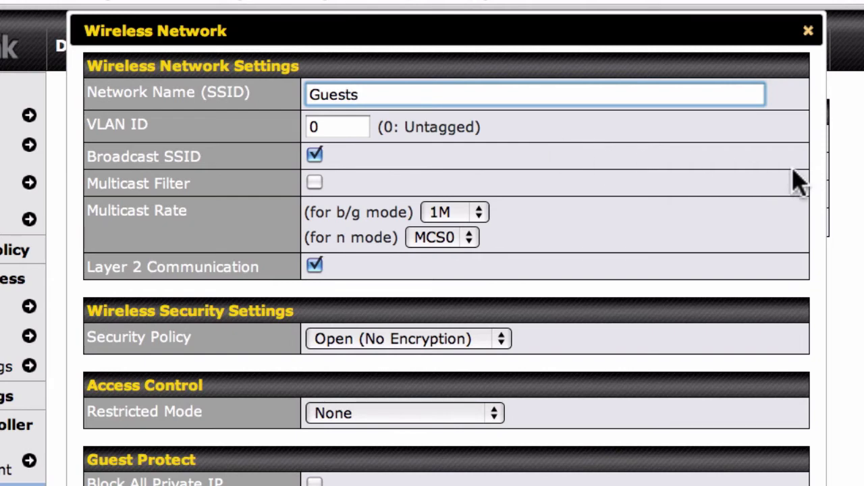
{"action": "scroll", "scroll_direction": "down", "scroll_amount": 3}
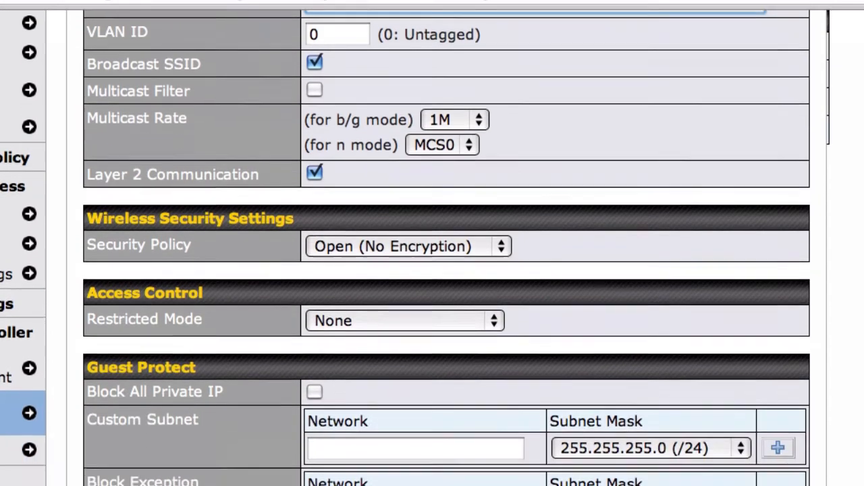
{"action": "scroll", "scroll_direction": "down", "scroll_amount": 3}
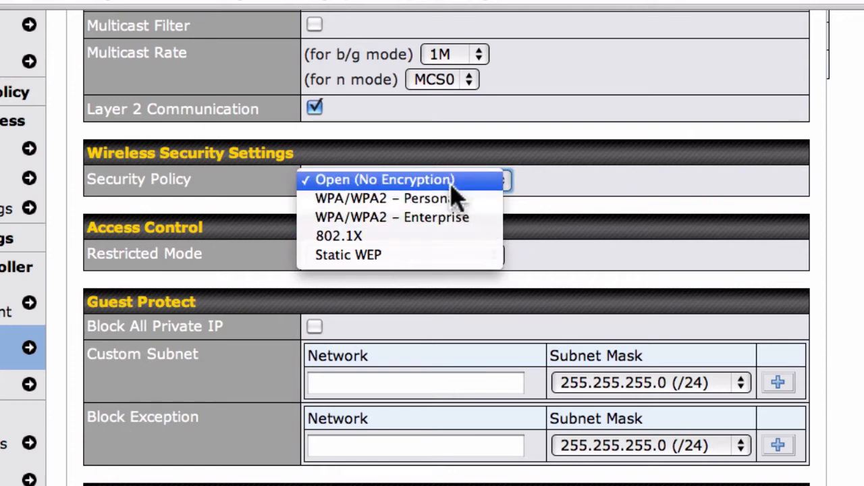
{"action": "mouse_move", "coordinate": [447, 194]}
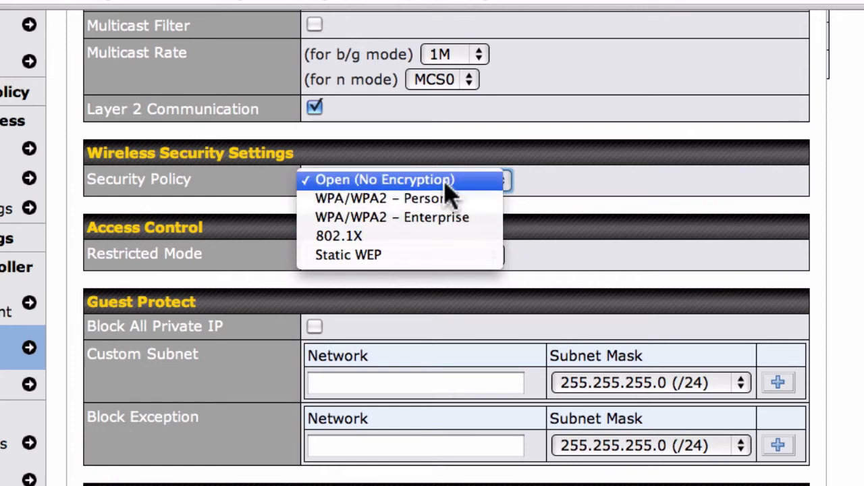
{"action": "left_click", "coordinate": [386, 178]}
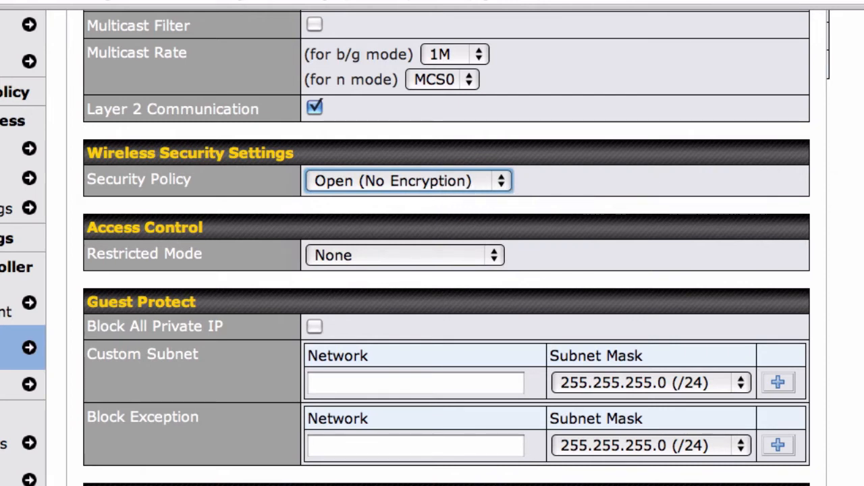
Enable Block All Private IP under Guest Protect and turn on Captive Portal for Guests.
{"action": "scroll", "scroll_direction": "down", "scroll_amount": 3}
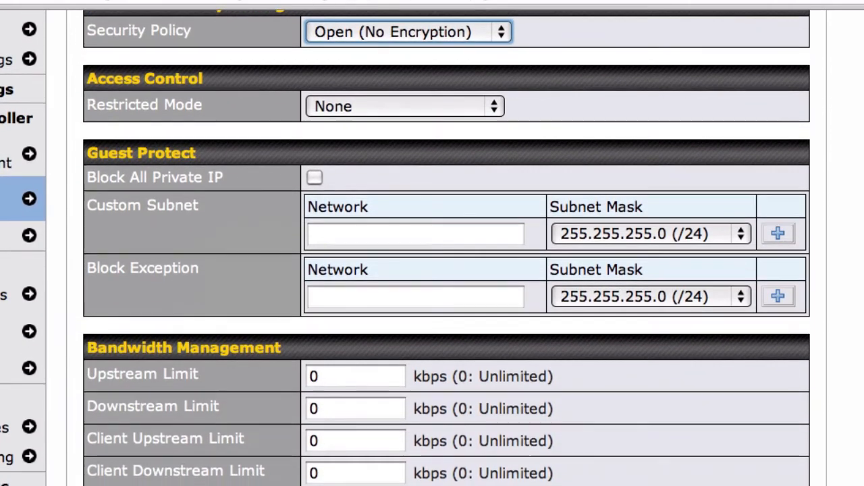
{"action": "scroll", "scroll_direction": "down", "scroll_amount": 3}
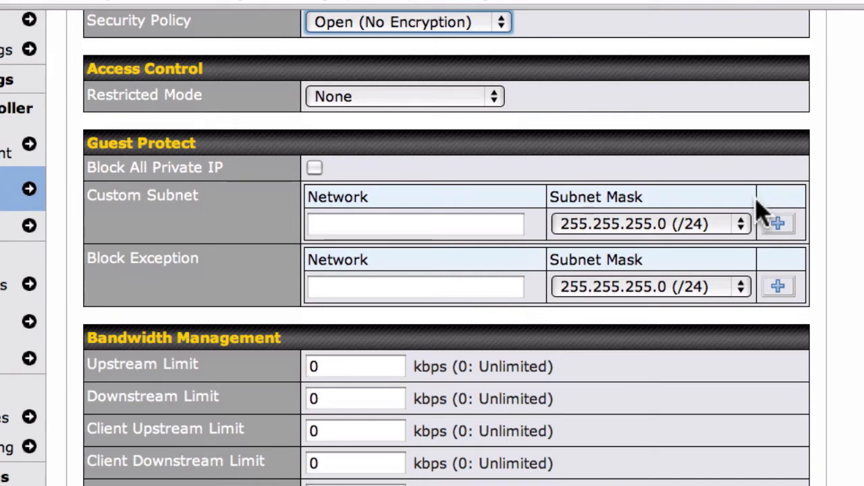
{"action": "mouse_move", "coordinate": [335, 174]}
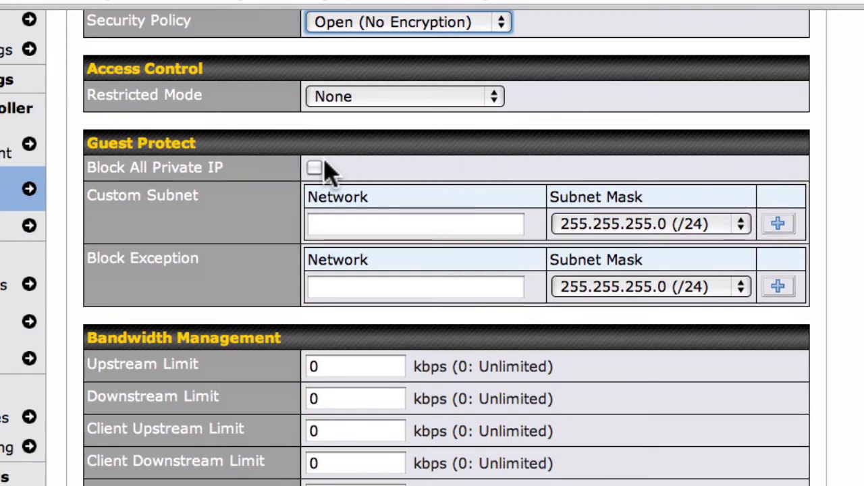
{"action": "left_click", "coordinate": [314, 167]}
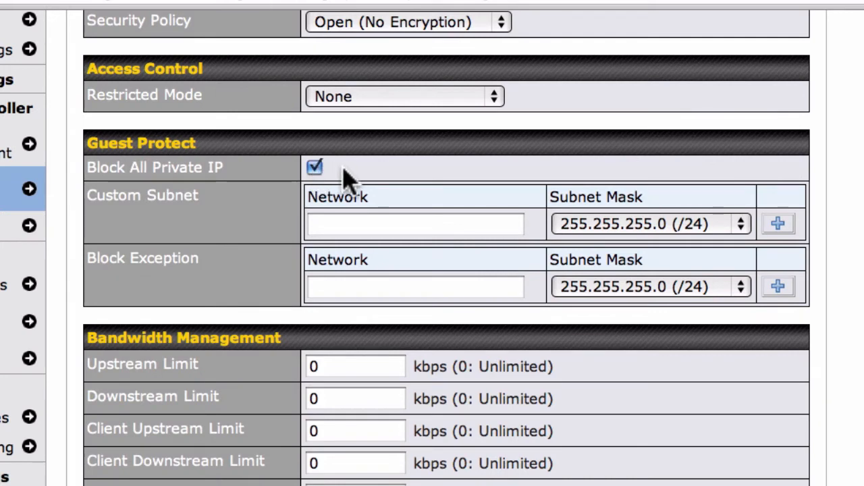
{"action": "mouse_move", "coordinate": [371, 189]}
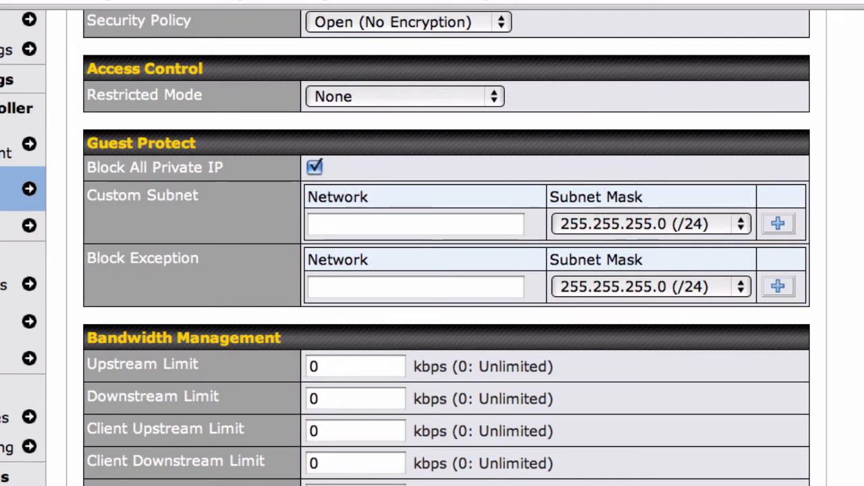
{"action": "scroll", "scroll_direction": "down", "scroll_amount": 3}
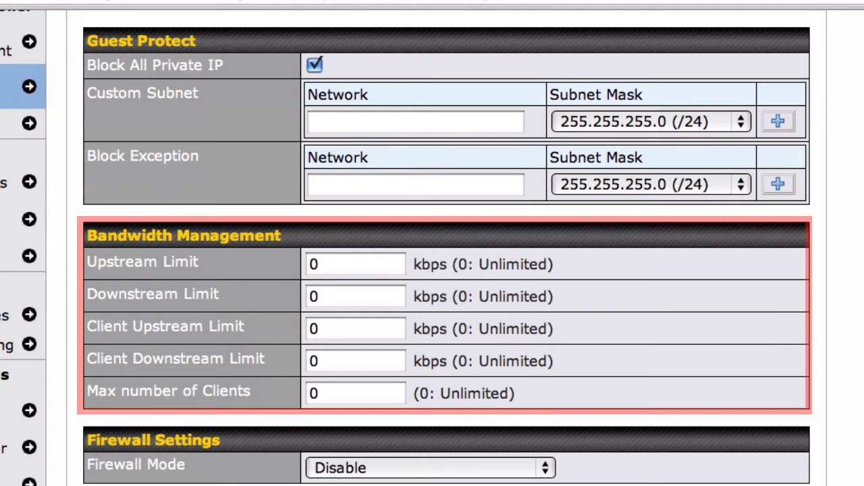
{"action": "scroll", "scroll_direction": "down", "scroll_amount": 3}
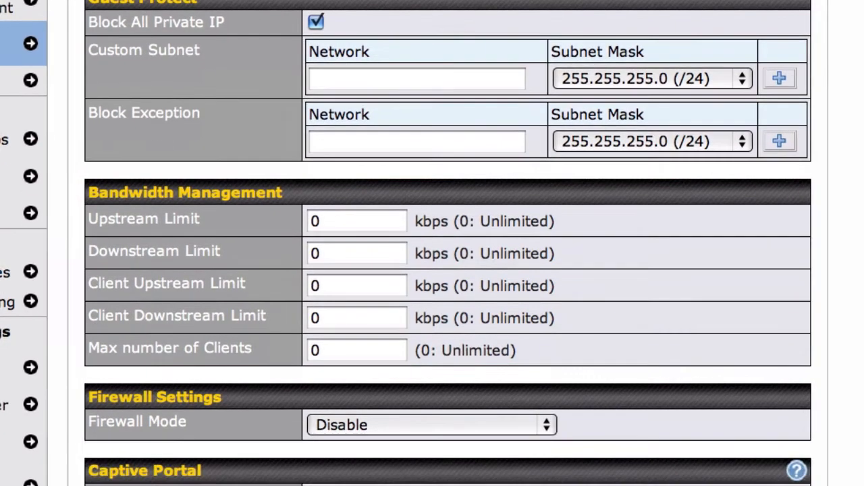
{"action": "scroll", "scroll_direction": "down", "scroll_amount": 3}
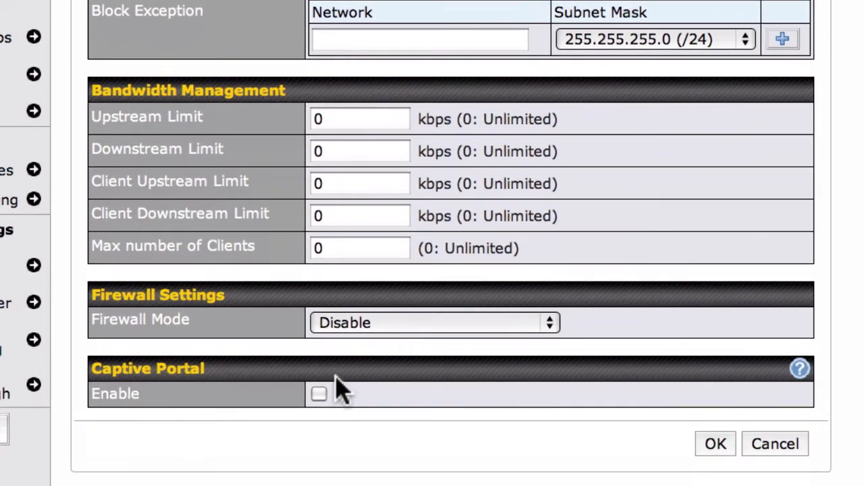
{"action": "left_click", "coordinate": [317, 394]}
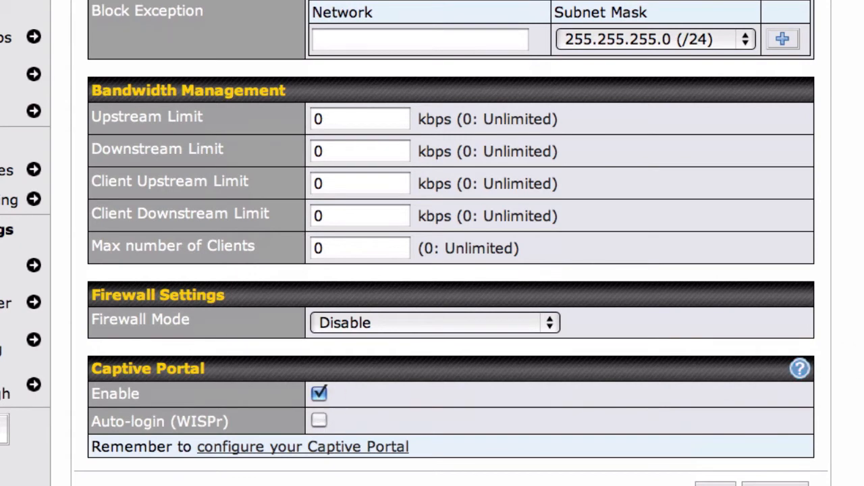
{"action": "scroll", "scroll_direction": "down", "scroll_amount": 3}
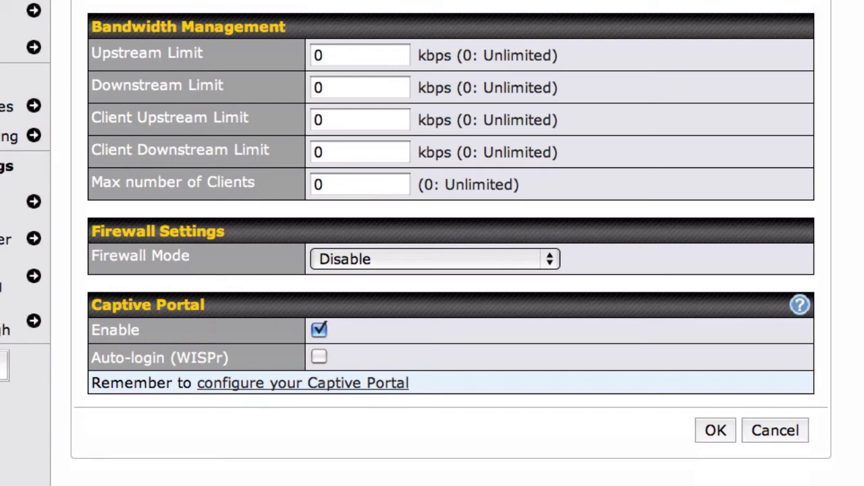
{"action": "scroll", "scroll_direction": "down", "scroll_amount": 3}
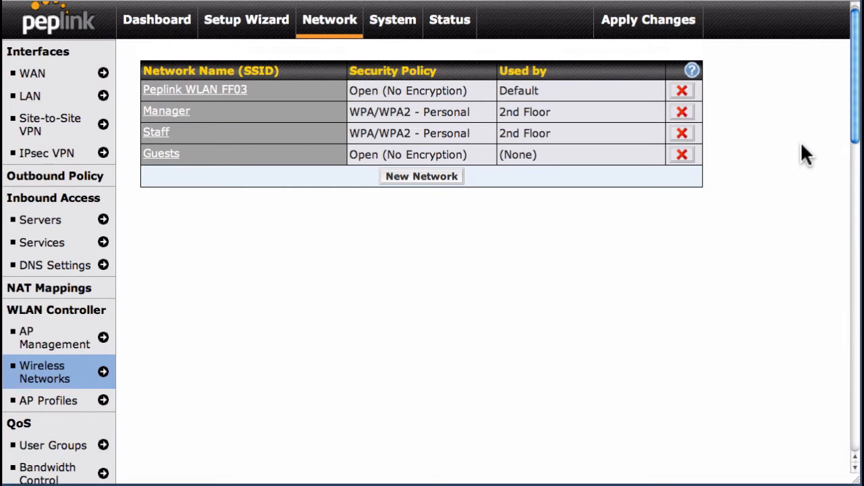
{"action": "mouse_move", "coordinate": [797, 162]}
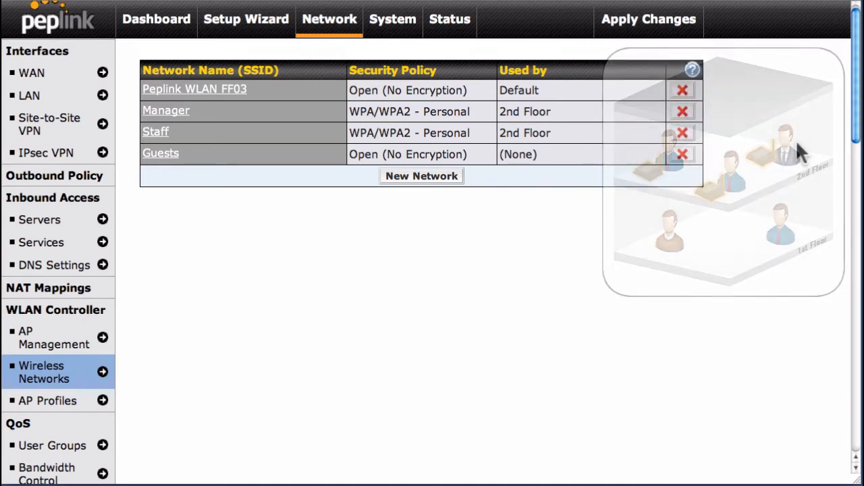
{"action": "mouse_move", "coordinate": [160, 389]}
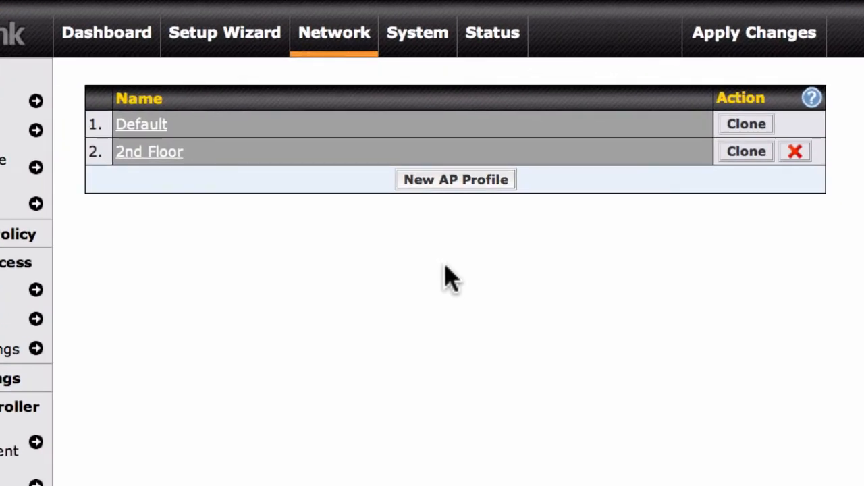
Create a new AP profile named '1st Floor' and include the Staff network.
{"action": "left_click", "coordinate": [455, 179]}
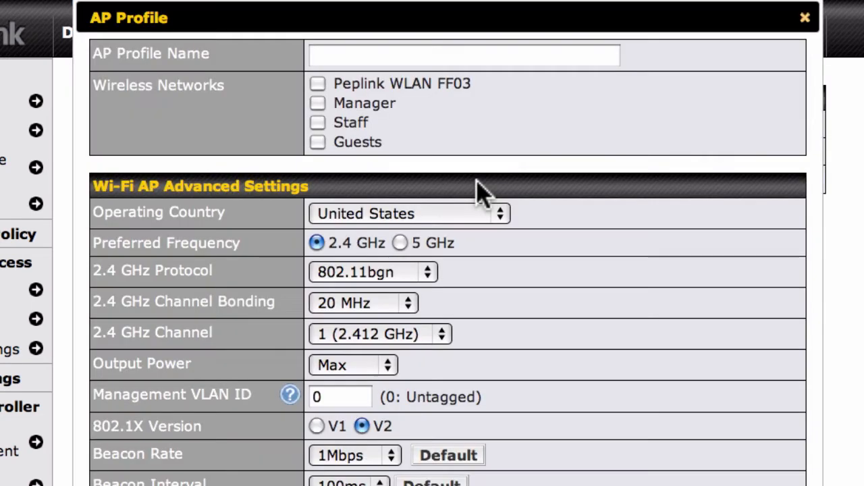
{"action": "left_click", "coordinate": [465, 54]}
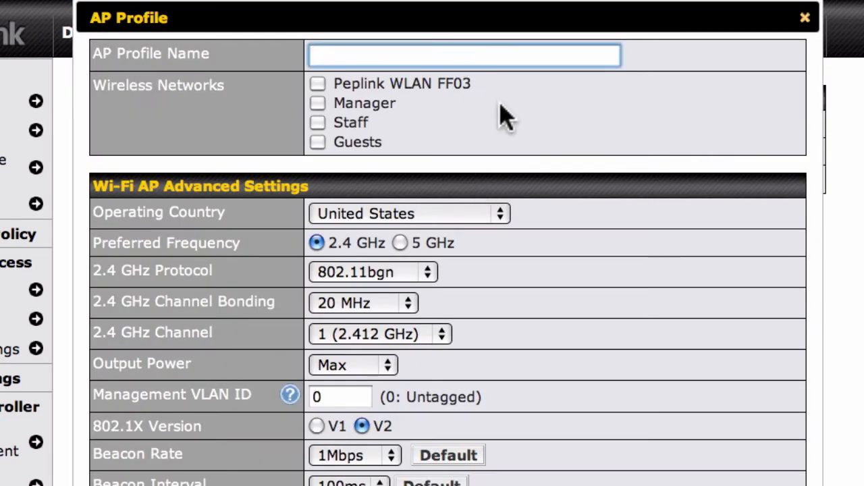
{"action": "type", "text": "1st"}
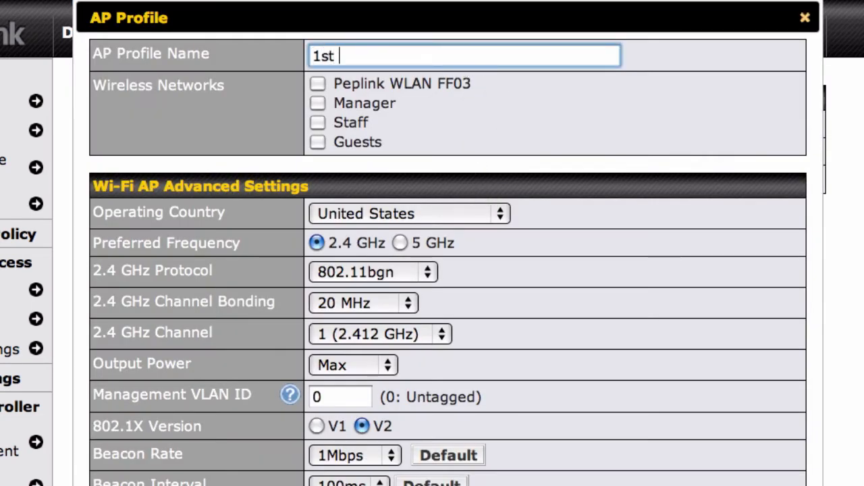
{"action": "type", "text": "Floor"}
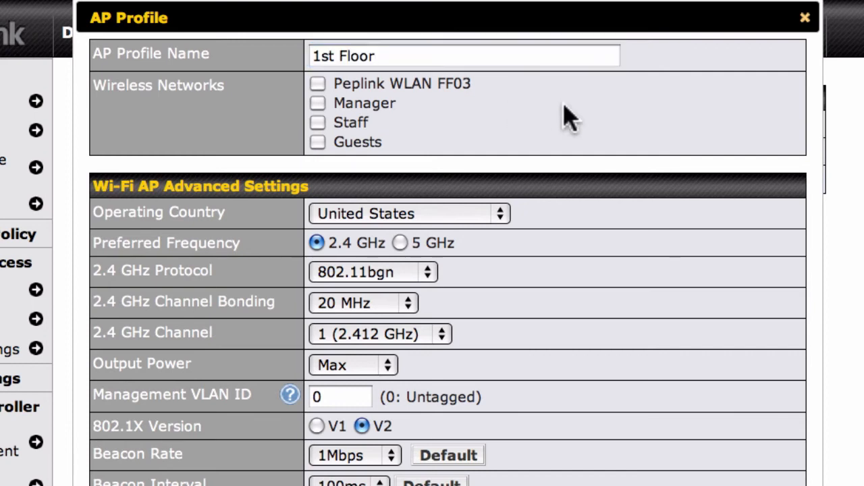
{"action": "mouse_move", "coordinate": [534, 129]}
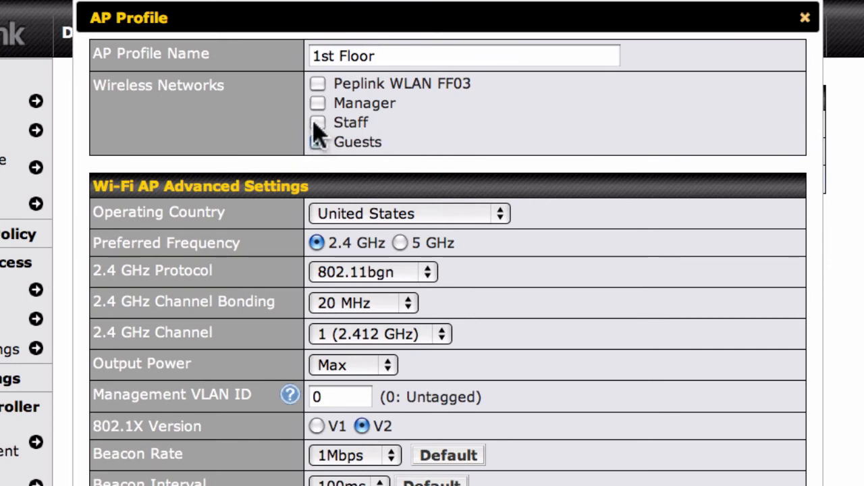
{"action": "left_click", "coordinate": [312, 121]}
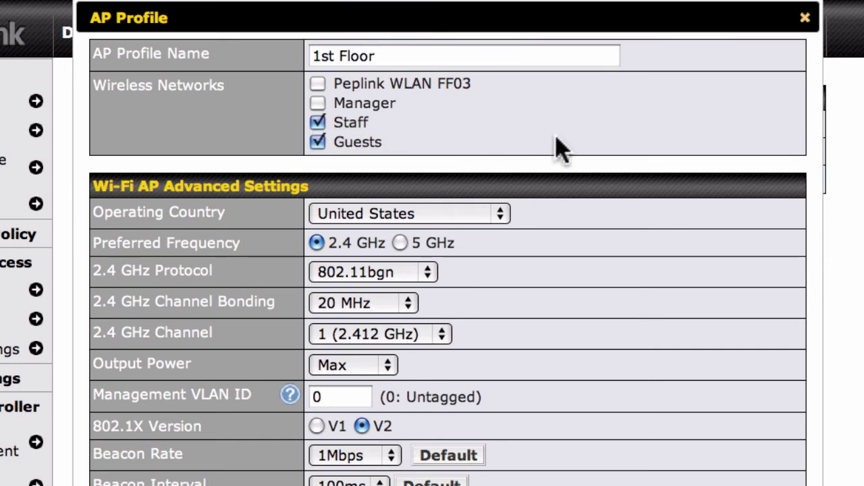
{"action": "scroll", "scroll_direction": "down", "scroll_amount": 3}
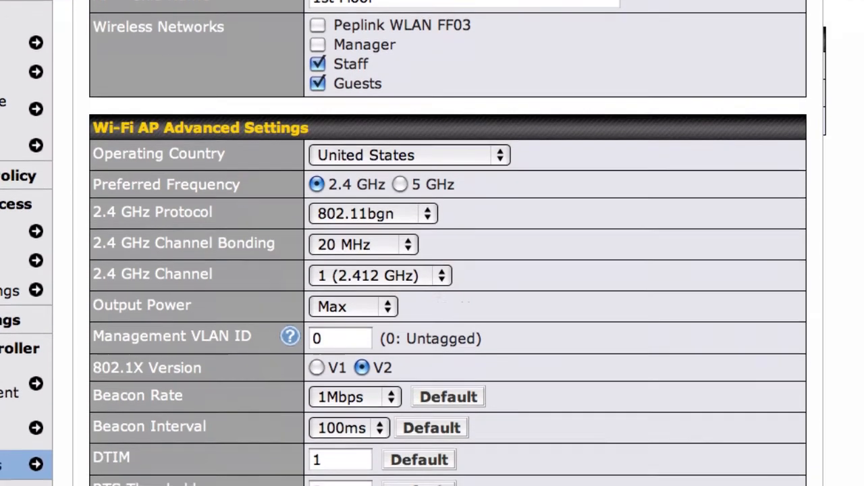
{"action": "scroll", "scroll_direction": "down", "scroll_amount": 3}
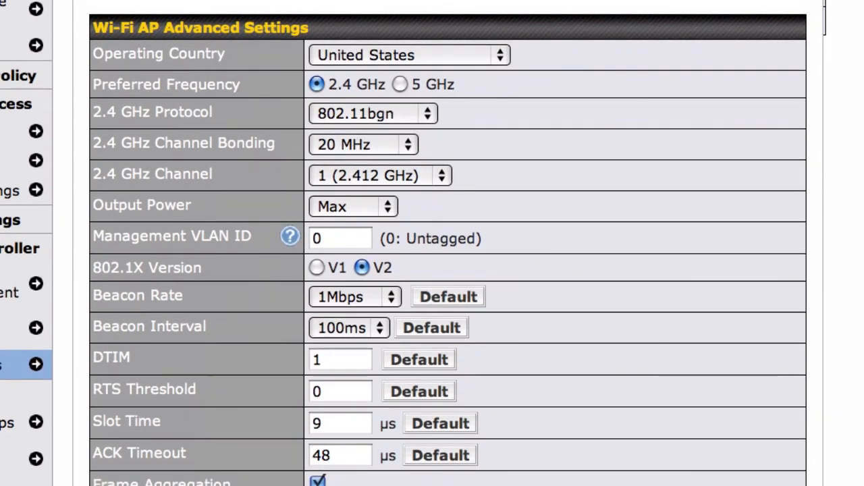
{"action": "mouse_move", "coordinate": [439, 177]}
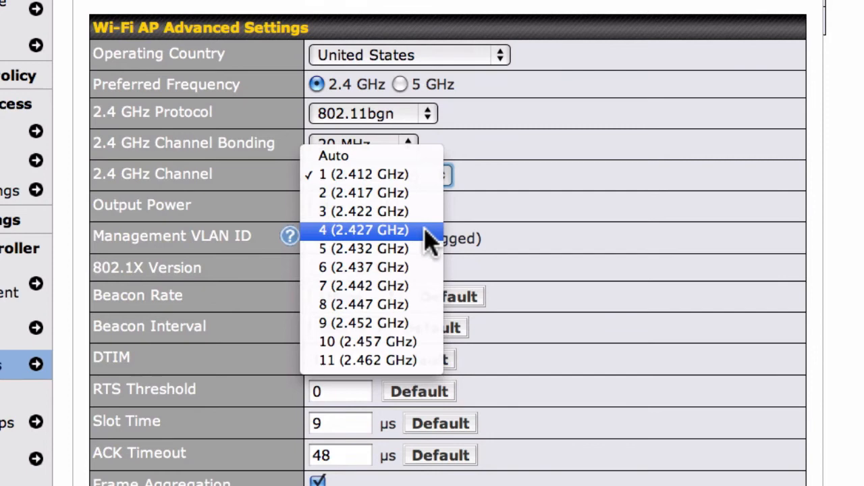
{"action": "mouse_move", "coordinate": [341, 156]}
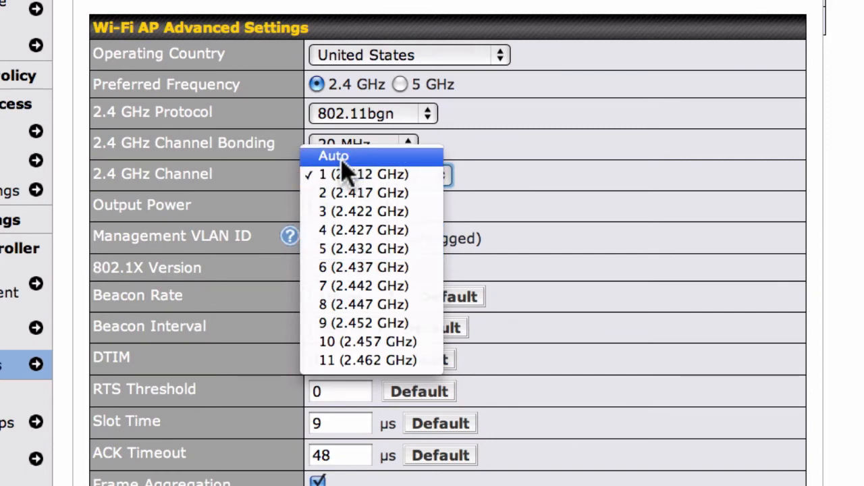
Set the 2.4 GHz channel to Auto and save the 1st Floor profile.
{"action": "left_click", "coordinate": [340, 156]}
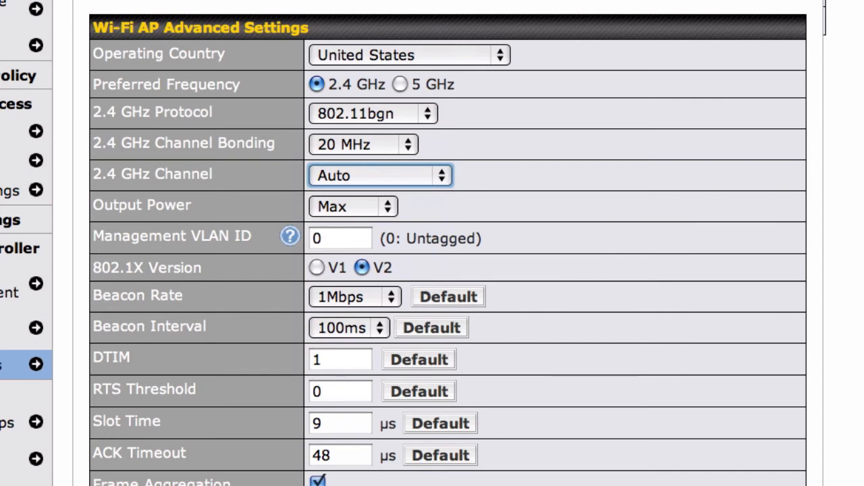
{"action": "scroll", "scroll_direction": "down", "scroll_amount": 3}
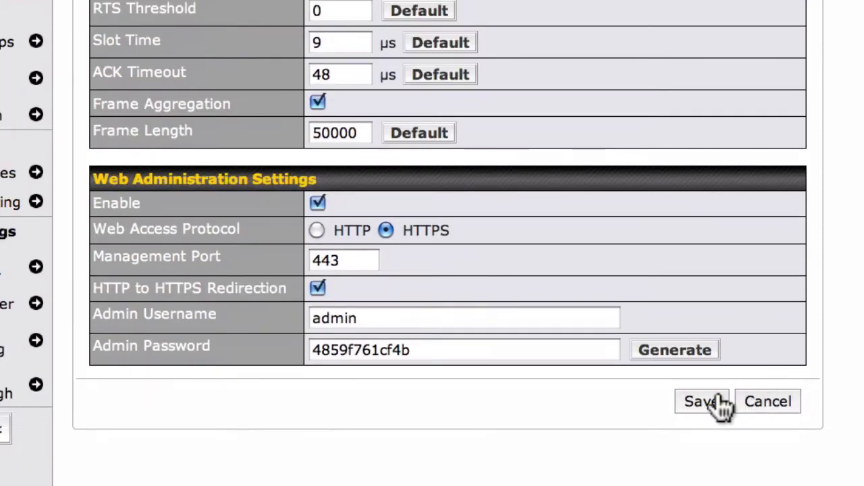
{"action": "left_click", "coordinate": [701, 403]}
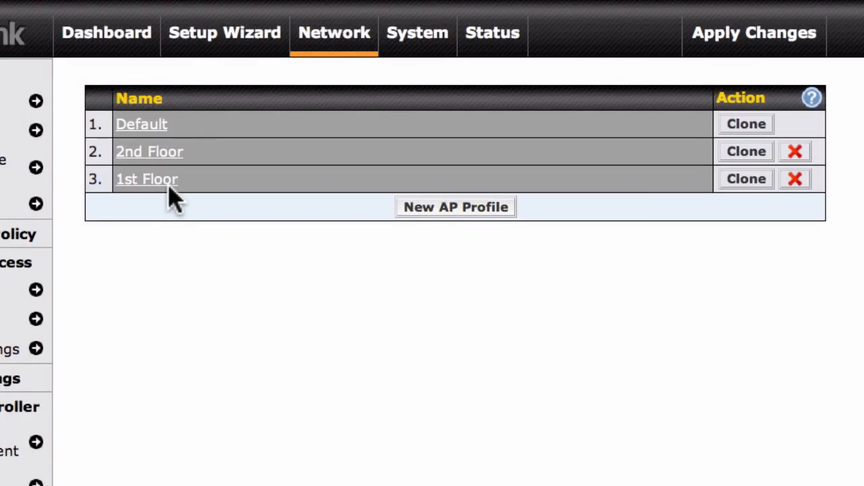
{"action": "mouse_move", "coordinate": [159, 162]}
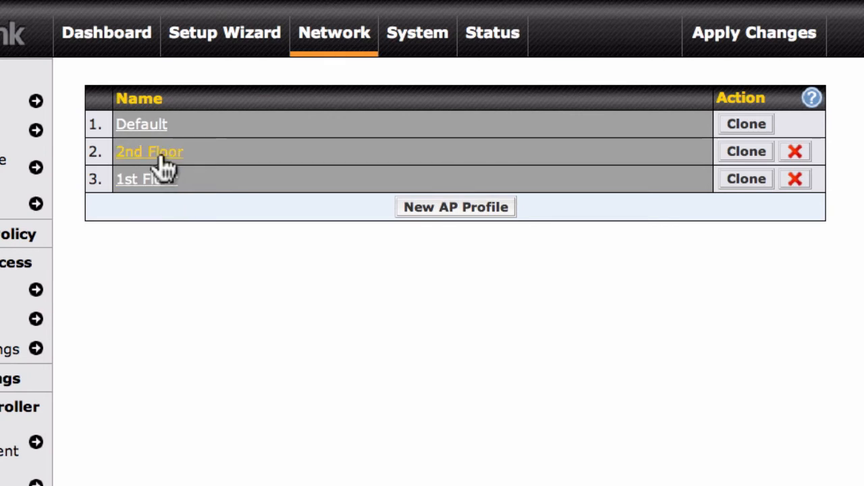
Review the 2nd Floor profile's settings and close its form.
{"action": "left_click", "coordinate": [149, 151]}
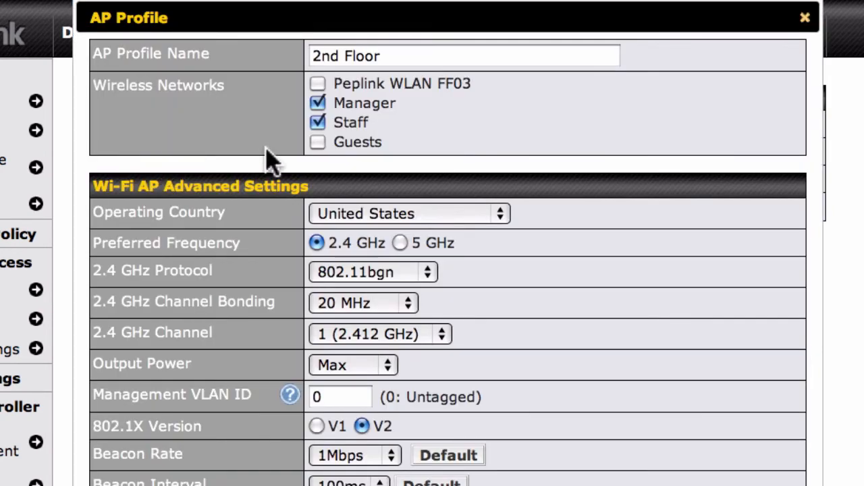
{"action": "mouse_move", "coordinate": [586, 150]}
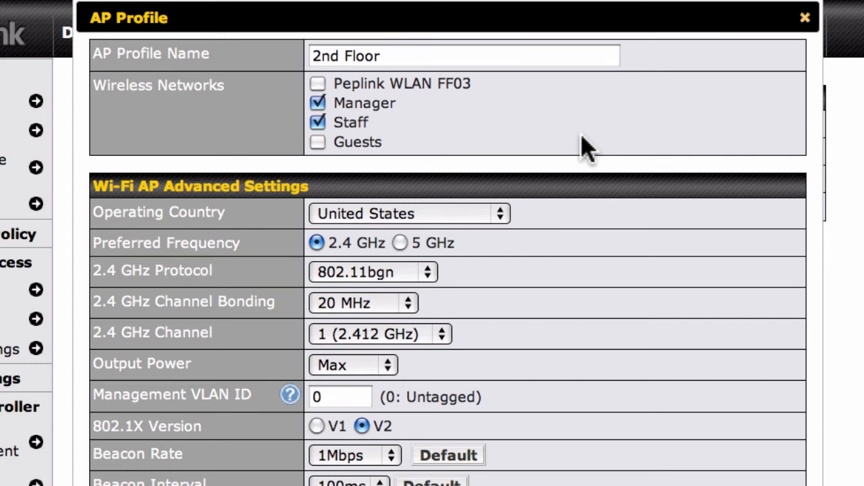
{"action": "scroll", "scroll_direction": "down", "scroll_amount": 3}
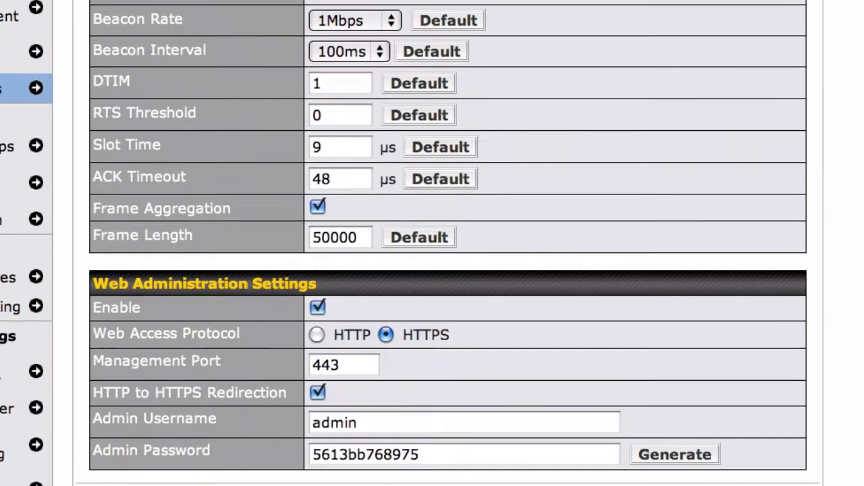
{"action": "scroll", "scroll_direction": "down", "scroll_amount": 3}
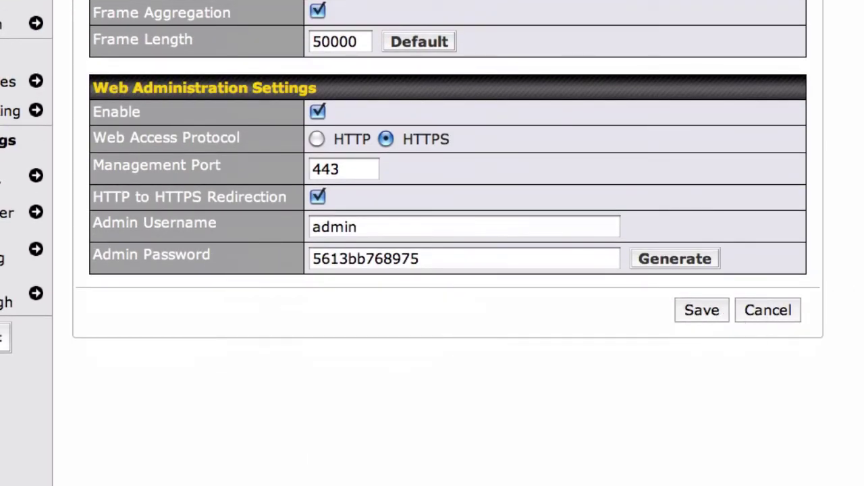
{"action": "left_click", "coordinate": [702, 309]}
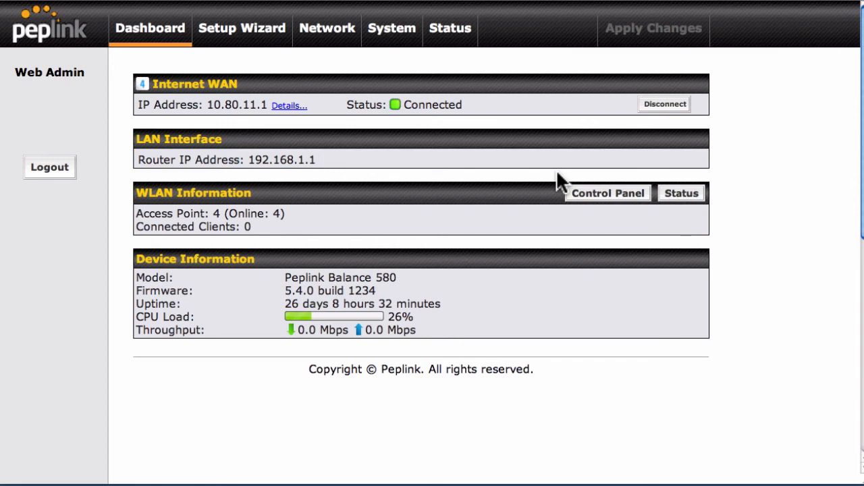
{"action": "mouse_move", "coordinate": [547, 162]}
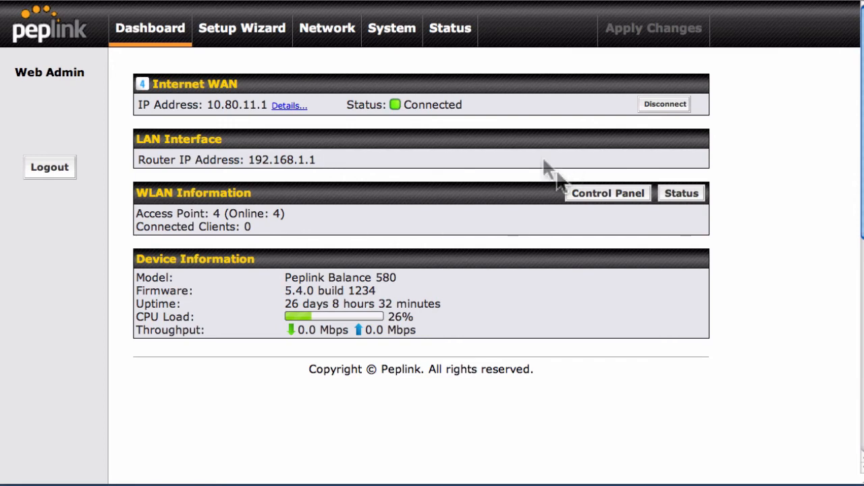
{"action": "mouse_move", "coordinate": [586, 199]}
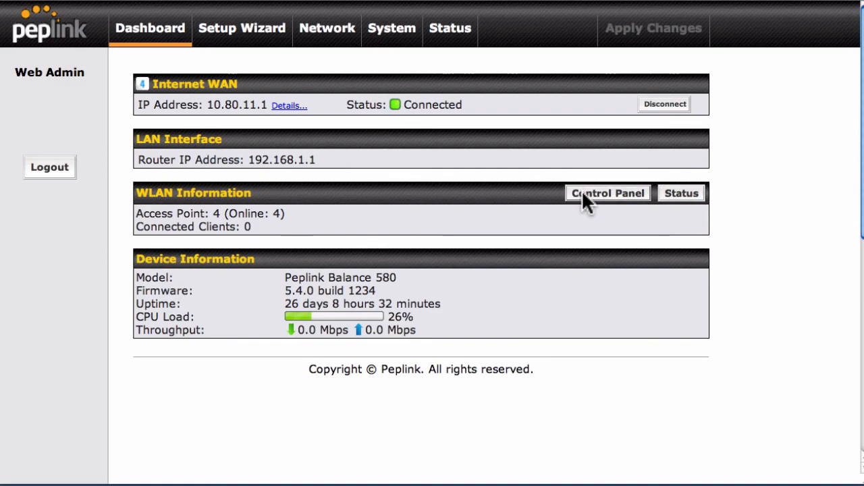
Open the Access Point Control Panel and tick AP_ONE_CEFD.
{"action": "left_click", "coordinate": [608, 193]}
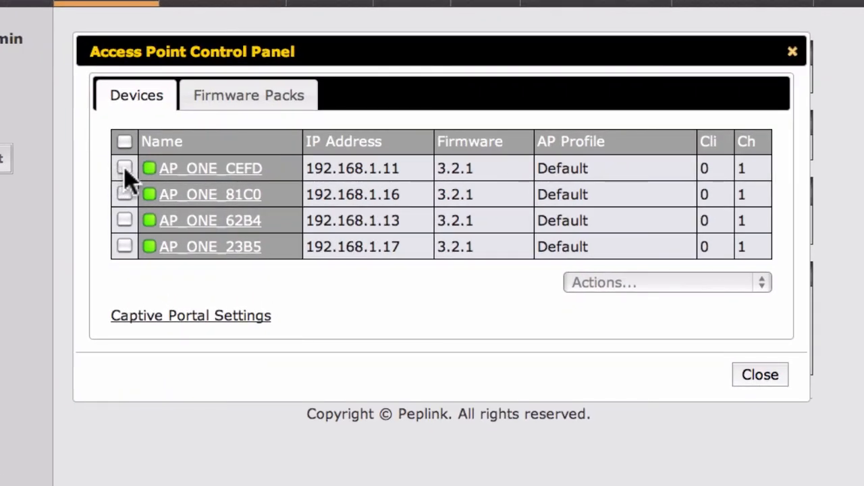
{"action": "left_click", "coordinate": [124, 167]}
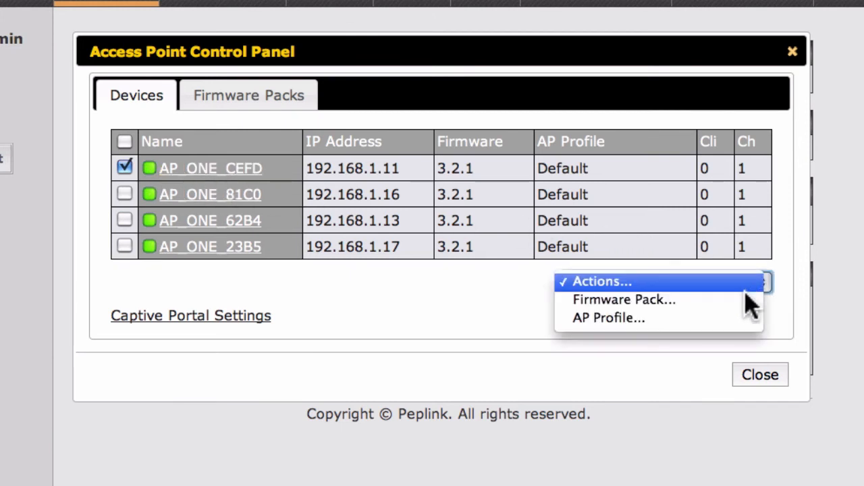
Assign the 1st Floor AP profile to AP_ONE_CEFD via Actions > AP Profile.
{"action": "left_click", "coordinate": [610, 319]}
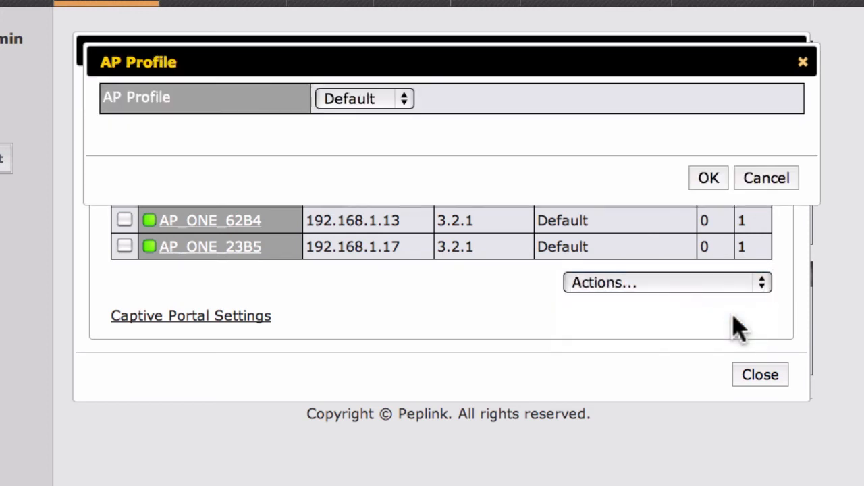
{"action": "mouse_move", "coordinate": [429, 146]}
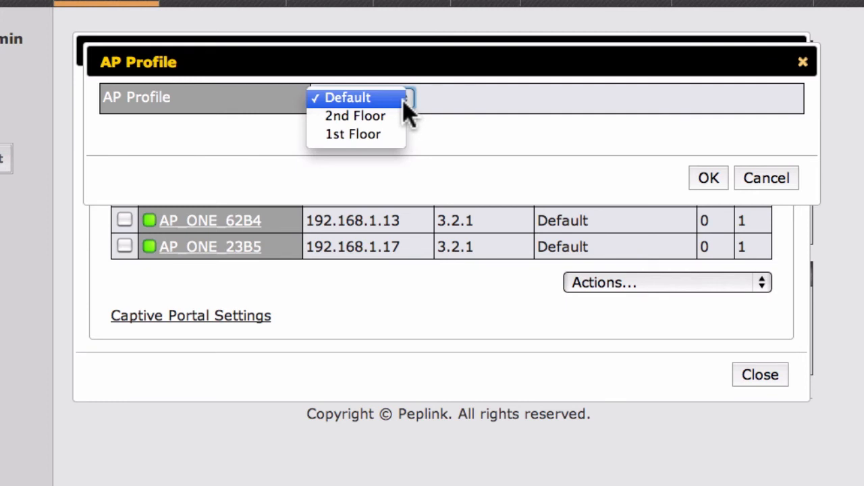
{"action": "mouse_move", "coordinate": [354, 134]}
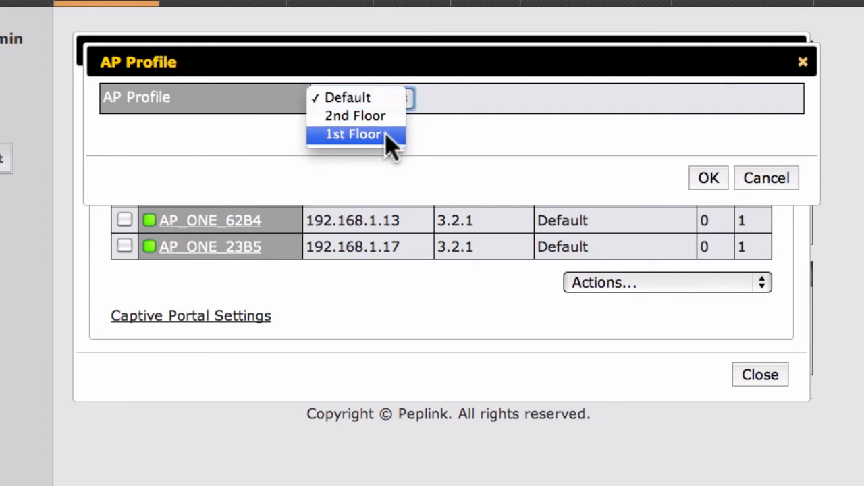
{"action": "left_click", "coordinate": [350, 134]}
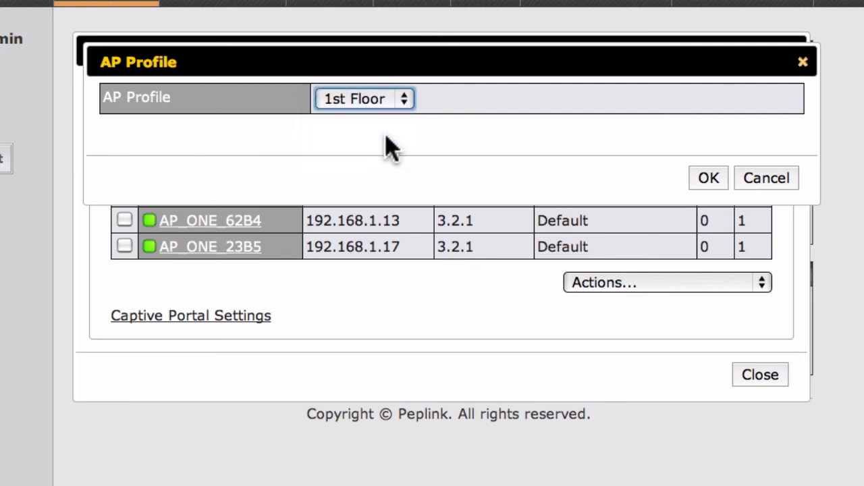
{"action": "mouse_move", "coordinate": [707, 179]}
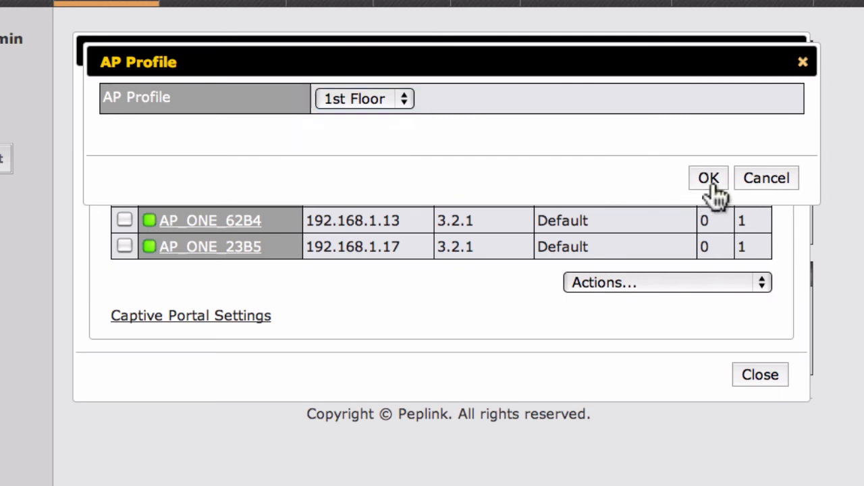
{"action": "left_click", "coordinate": [708, 178]}
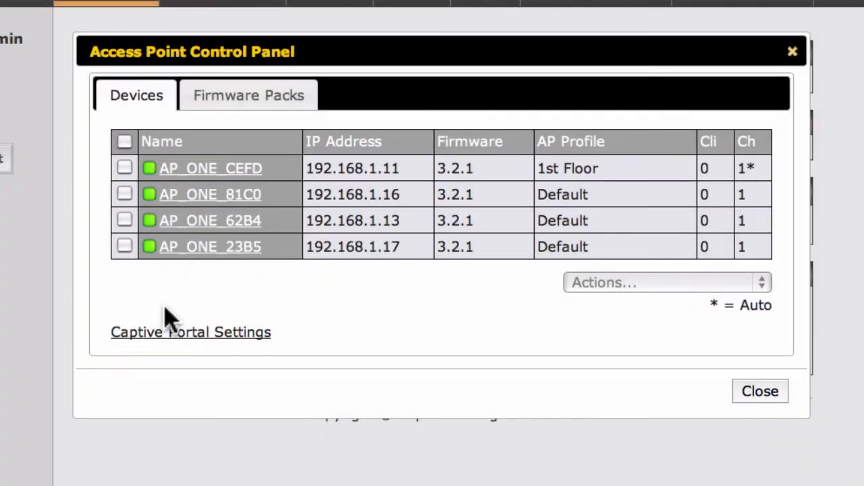
Assign AP_ONE_81C0, AP_ONE_62B4 and AP_ONE_23B5 to the 2nd Floor profile and close the AP control panel.
{"action": "left_click", "coordinate": [125, 195]}
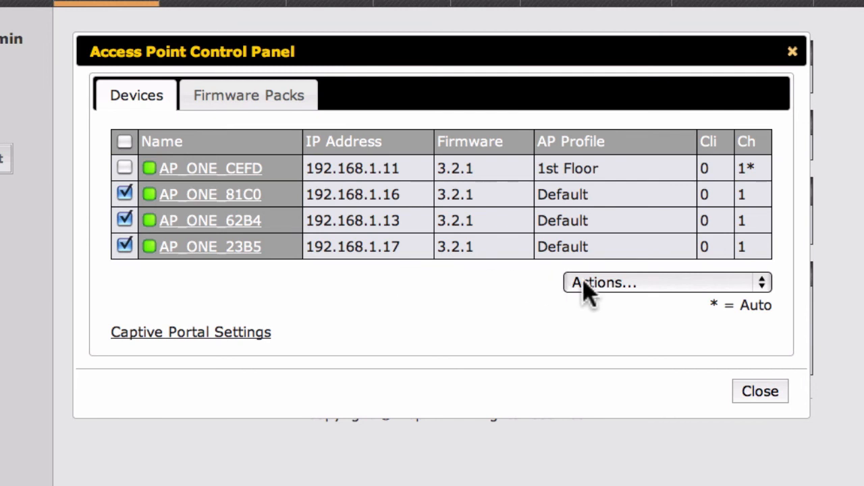
{"action": "left_click", "coordinate": [667, 282]}
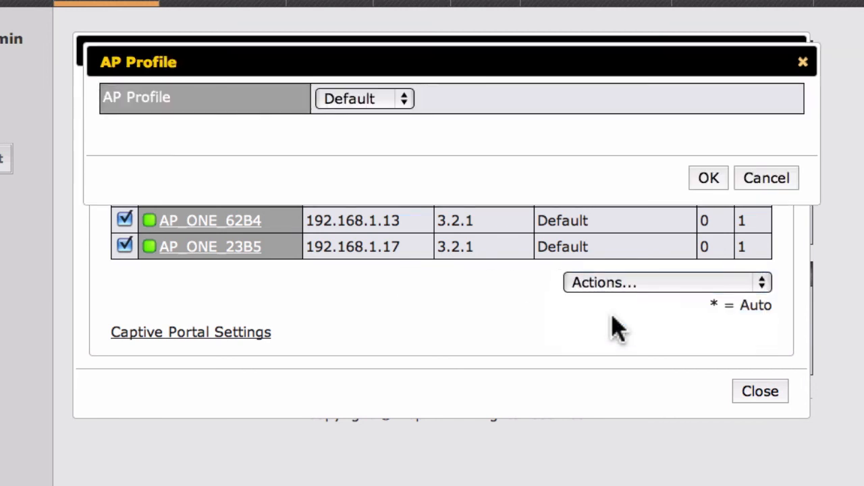
{"action": "left_click", "coordinate": [363, 99]}
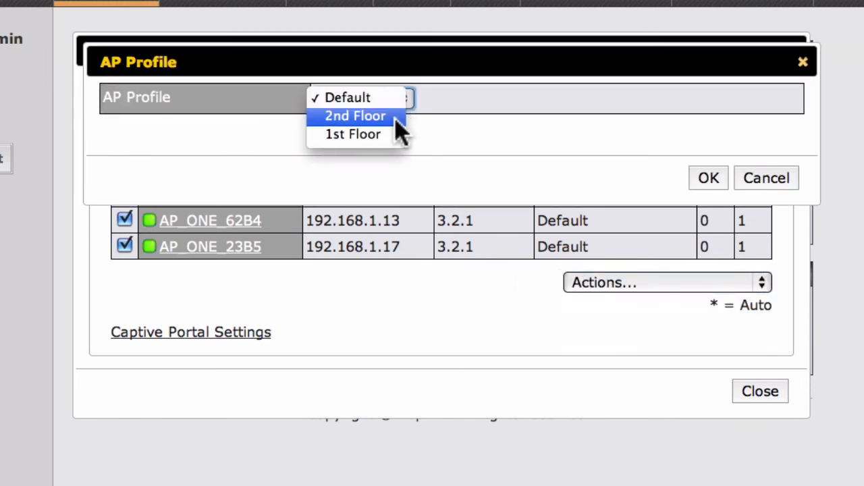
{"action": "left_click", "coordinate": [354, 117]}
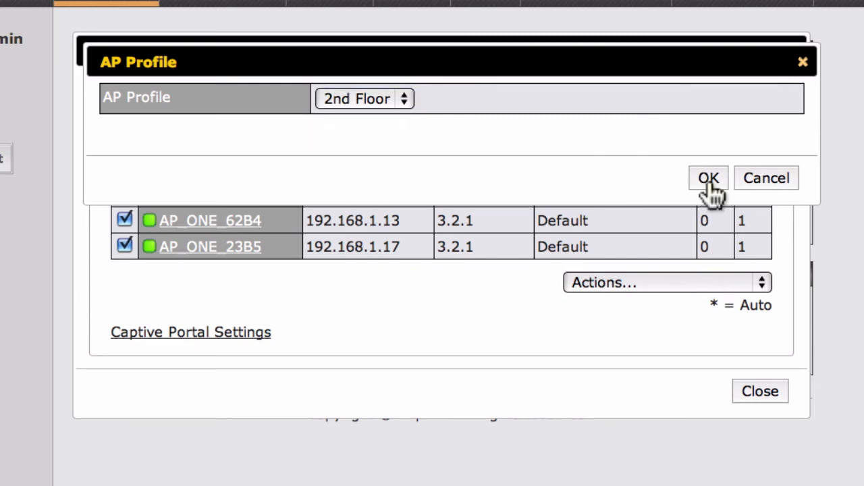
{"action": "left_click", "coordinate": [708, 178]}
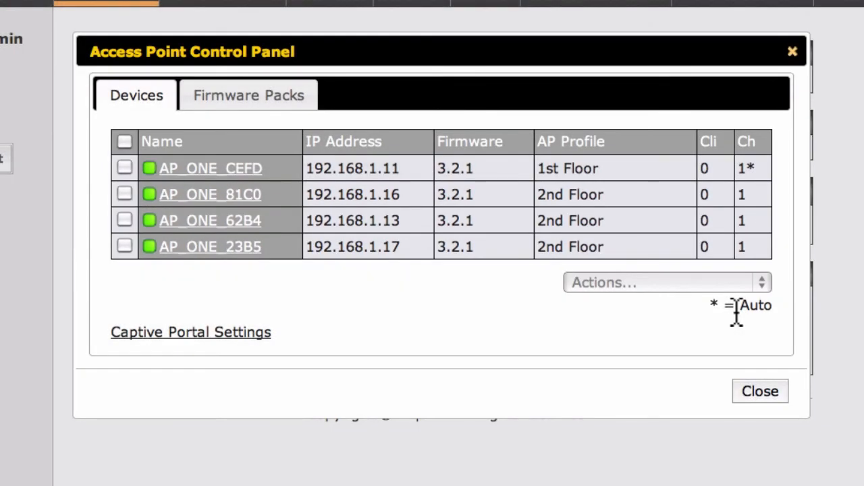
{"action": "left_click", "coordinate": [759, 392]}
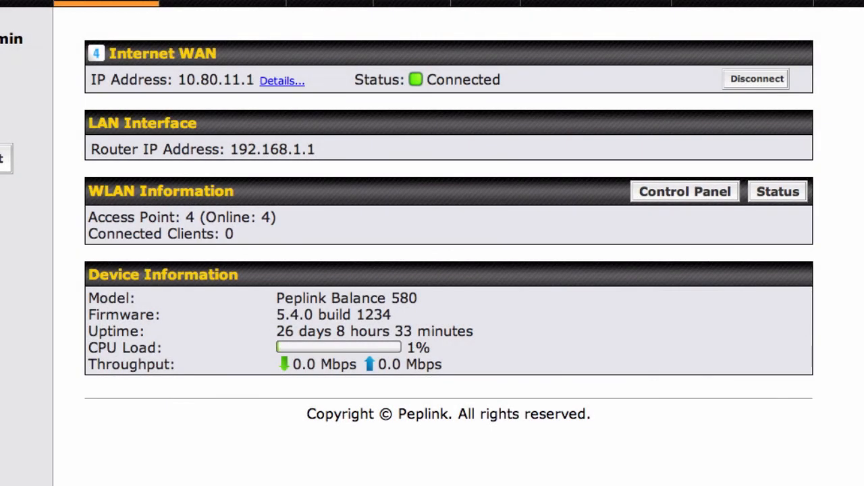
{"action": "mouse_move", "coordinate": [834, 221]}
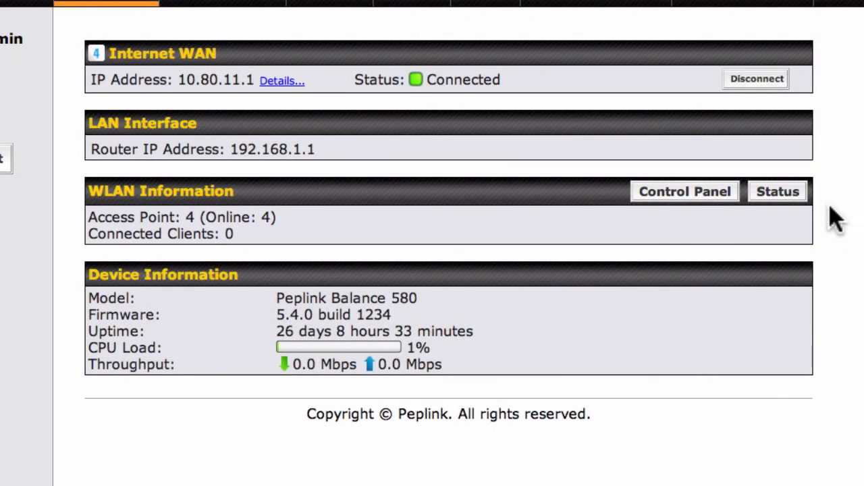